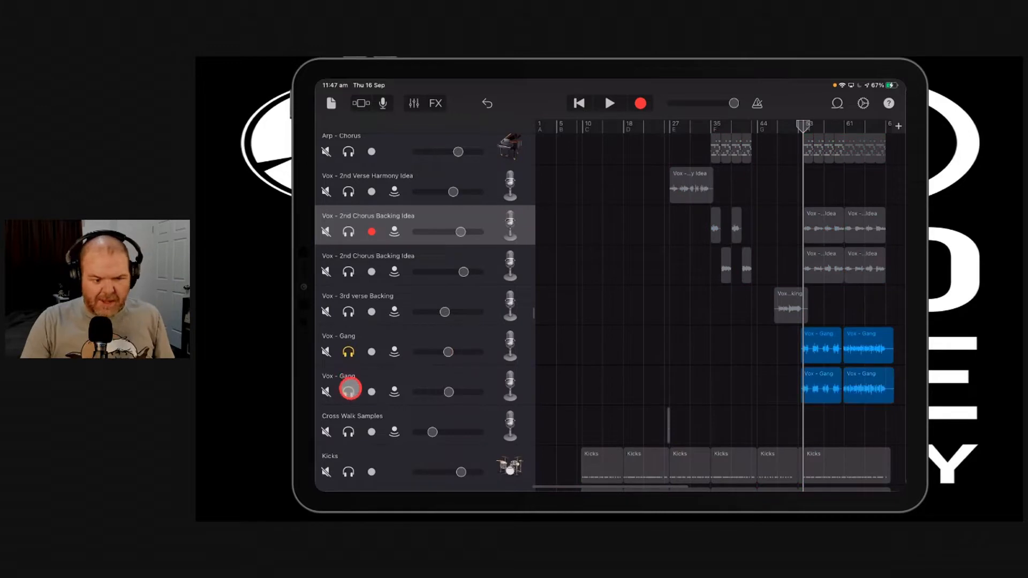
- Position the playhead near bar 53 and play back the soloed Vox - Gang vocals through the later chorus
scroll("down", 3)
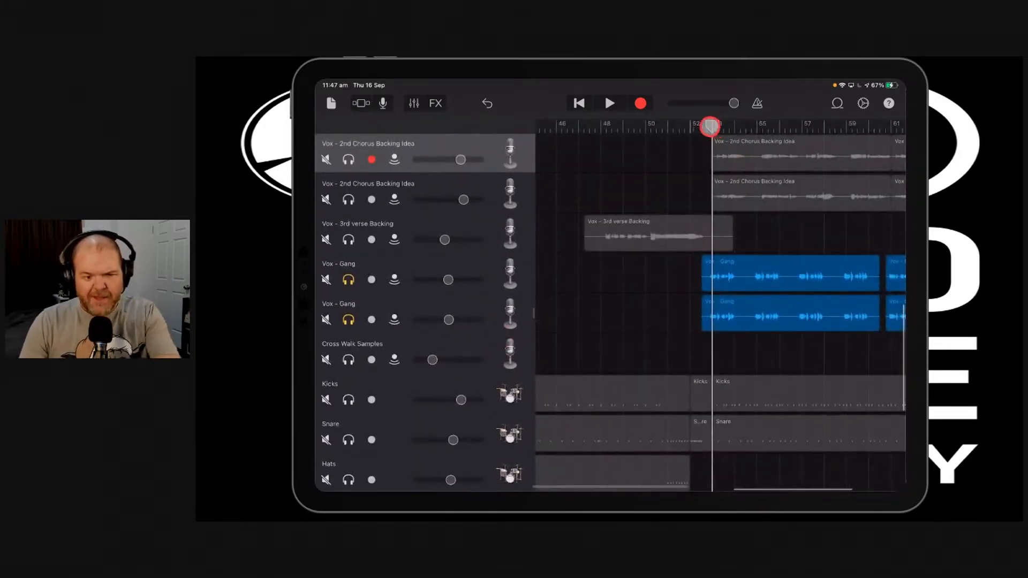
left_click(610, 103)
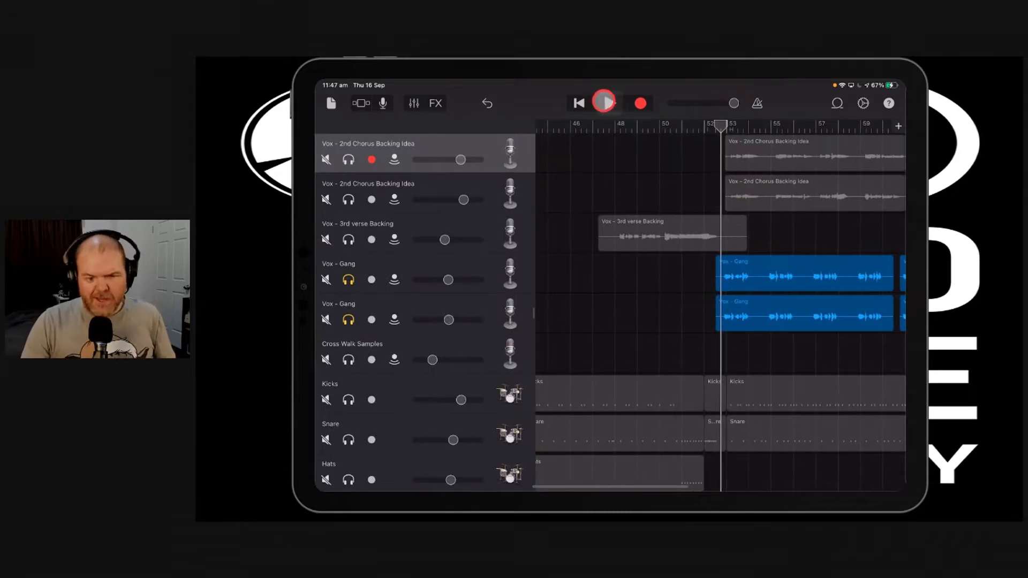
left_click(604, 103)
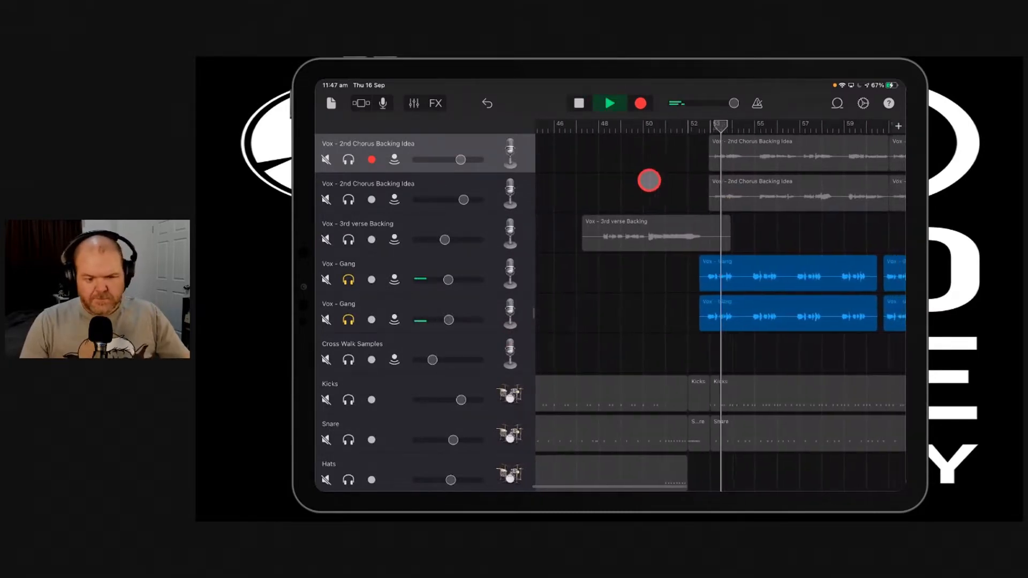
left_click(609, 103)
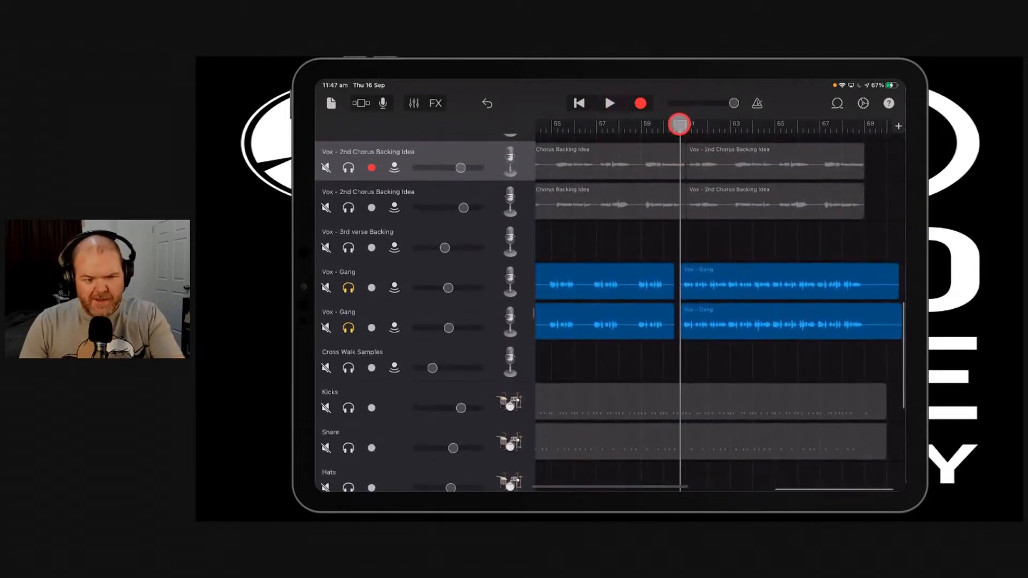
left_click(609, 103)
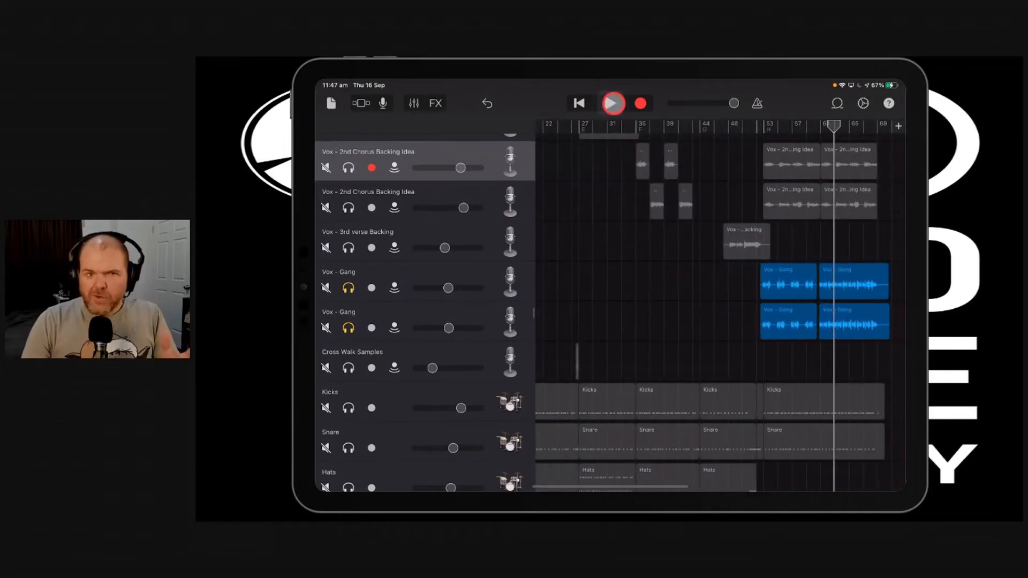
left_click(613, 103)
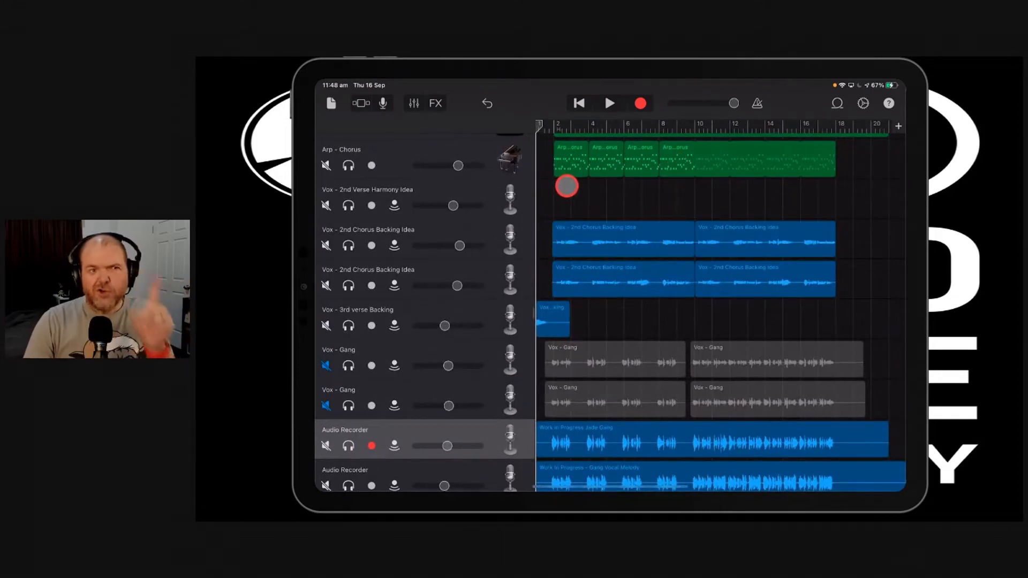
- Solo the second Vox - Gang track and play the song, landing around bar 4
scroll("down", 3)
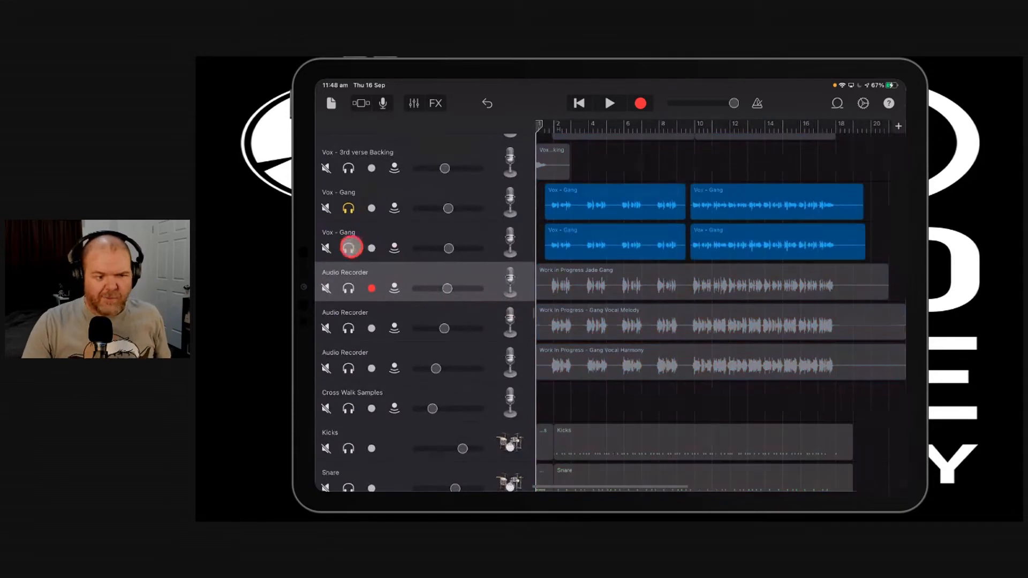
left_click(609, 102)
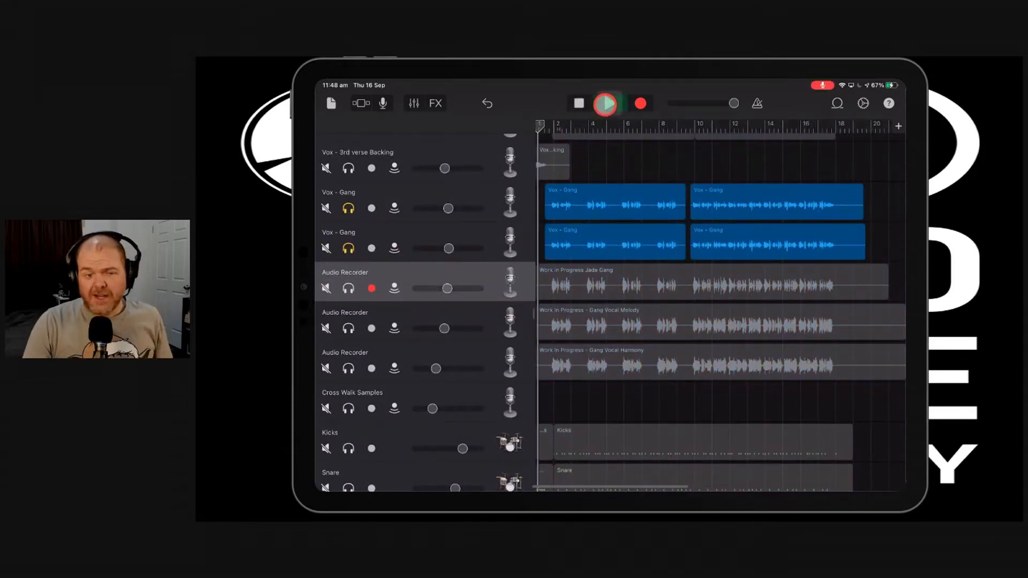
left_click(604, 104)
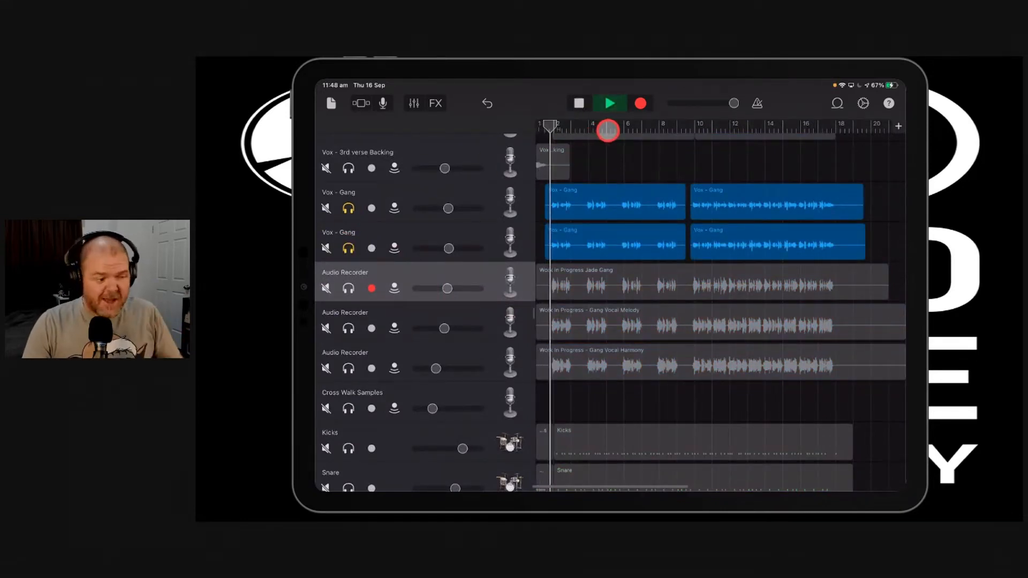
left_click(609, 103)
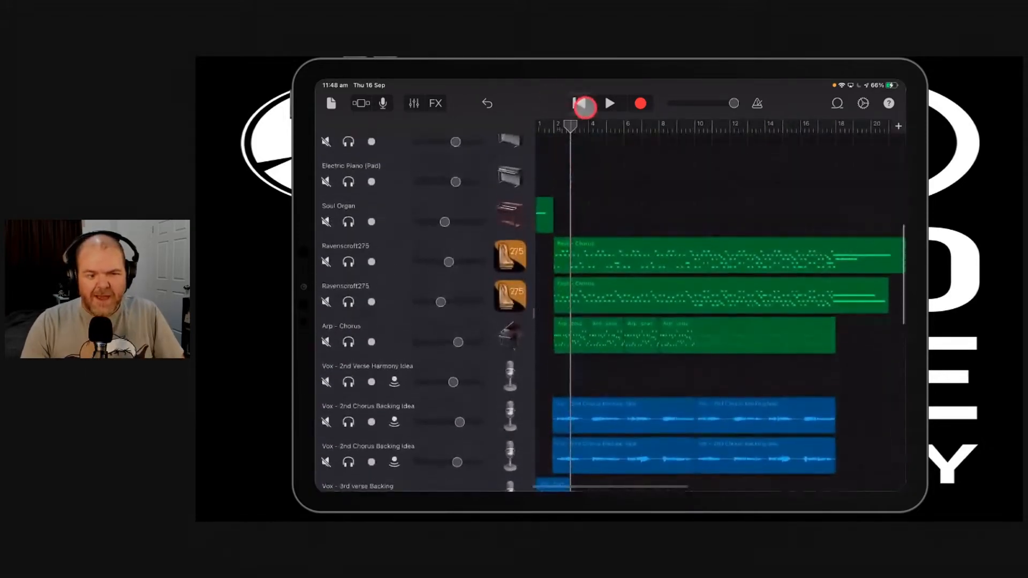
- Return the playhead to the song start and audition the opening bars again up to bar 5
left_click(610, 103)
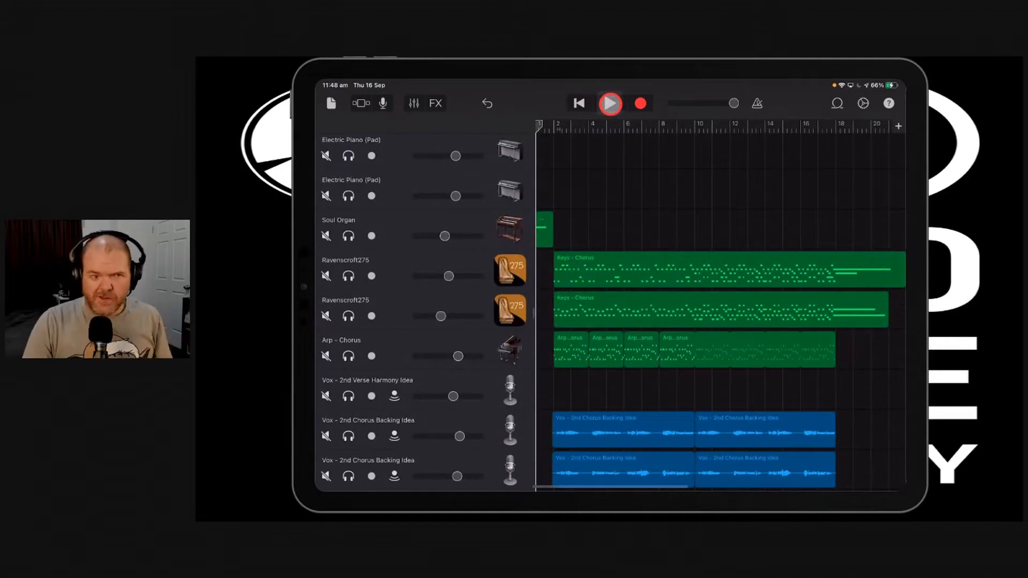
left_click(609, 103)
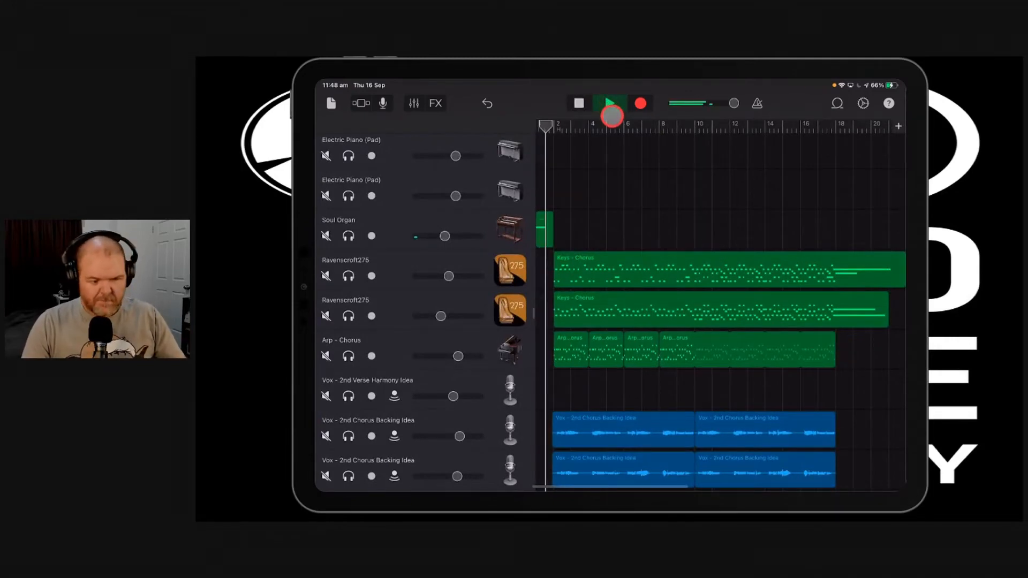
left_click(610, 103)
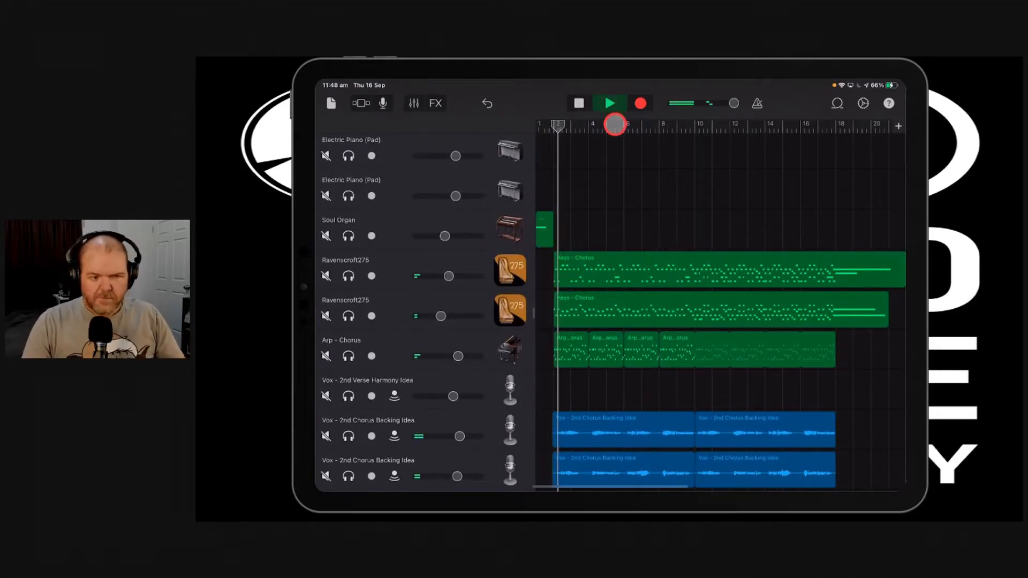
left_click(610, 103)
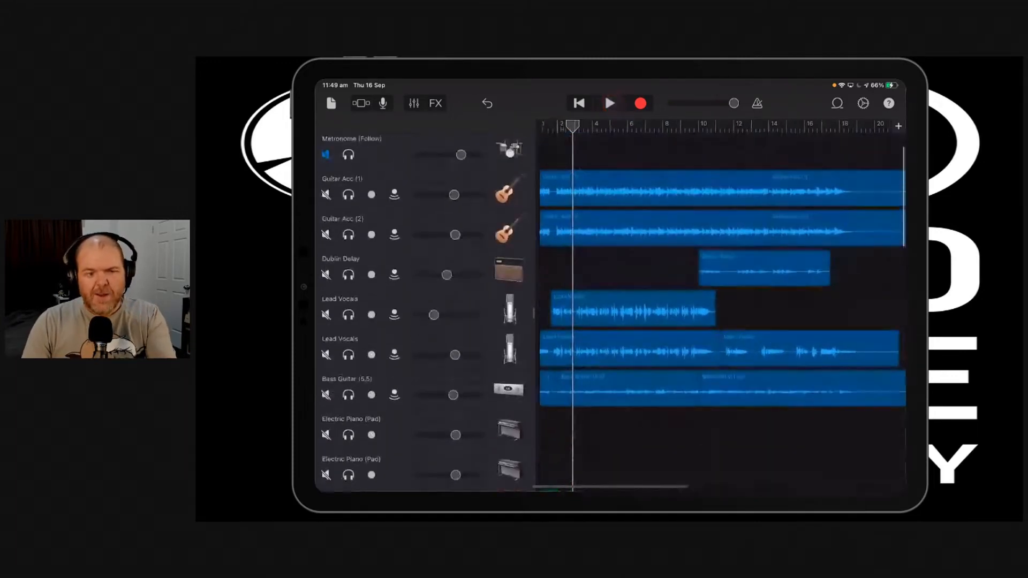
scroll("down", 3)
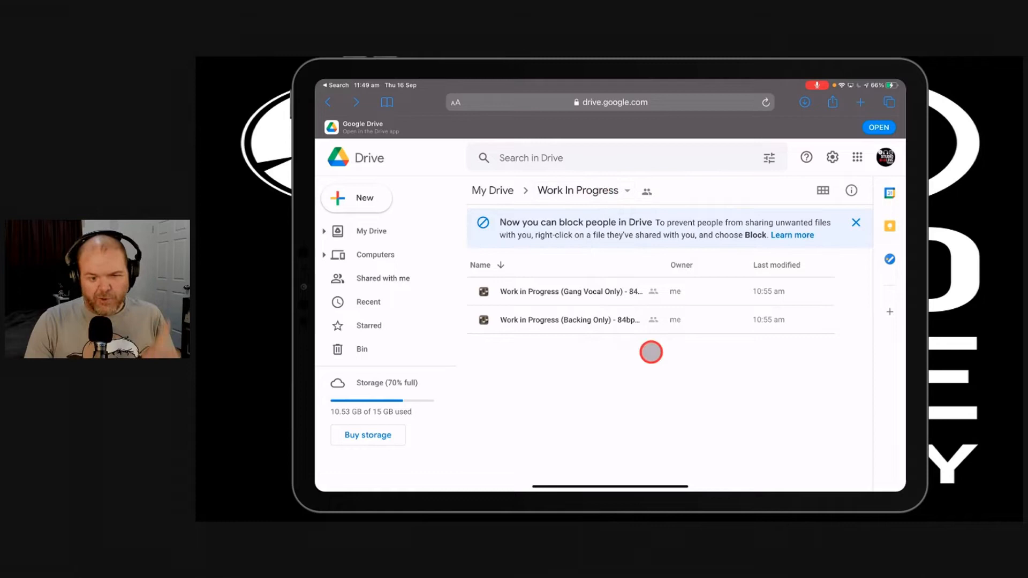
mouse_move(541, 291)
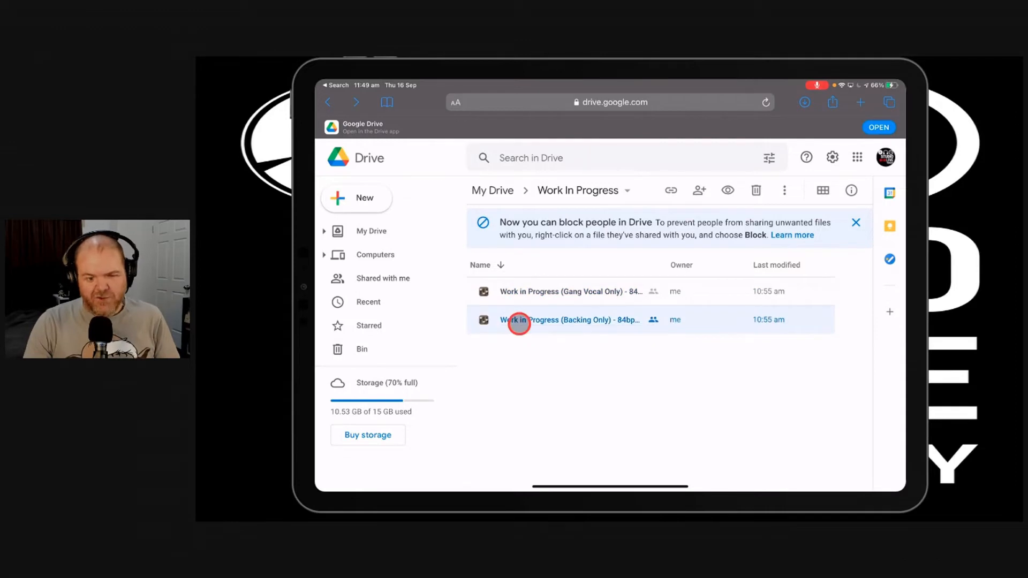
mouse_move(551, 319)
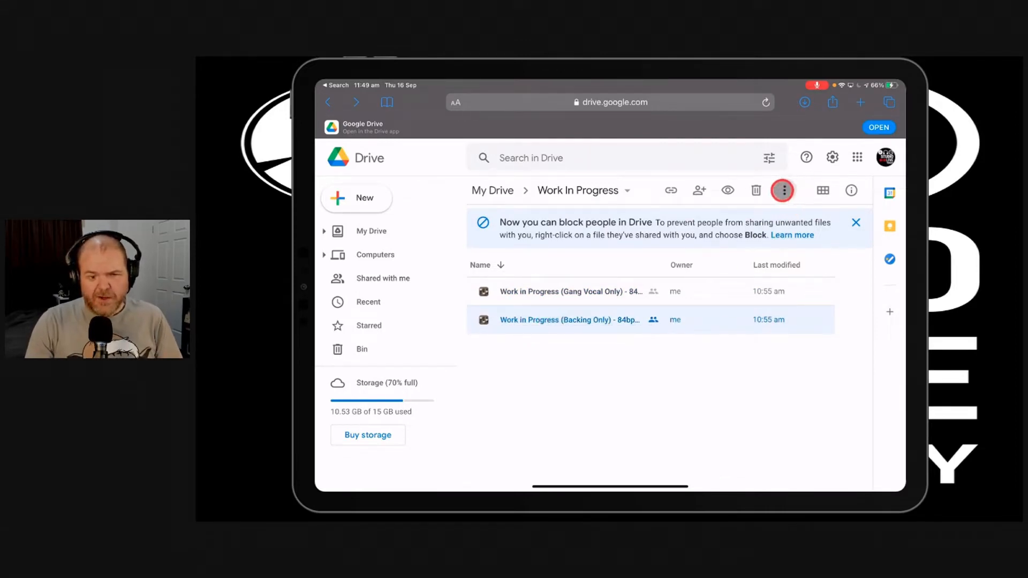
- Download Work in Progress (Backing Only) - 84bpm.wav from Drive and show Safari's downloads list
left_click(782, 191)
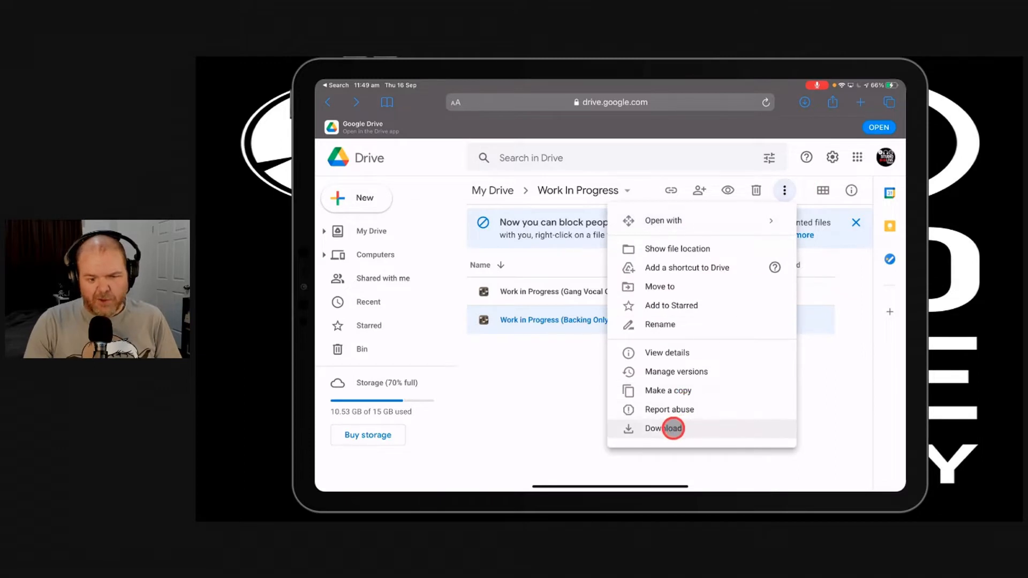
left_click(664, 429)
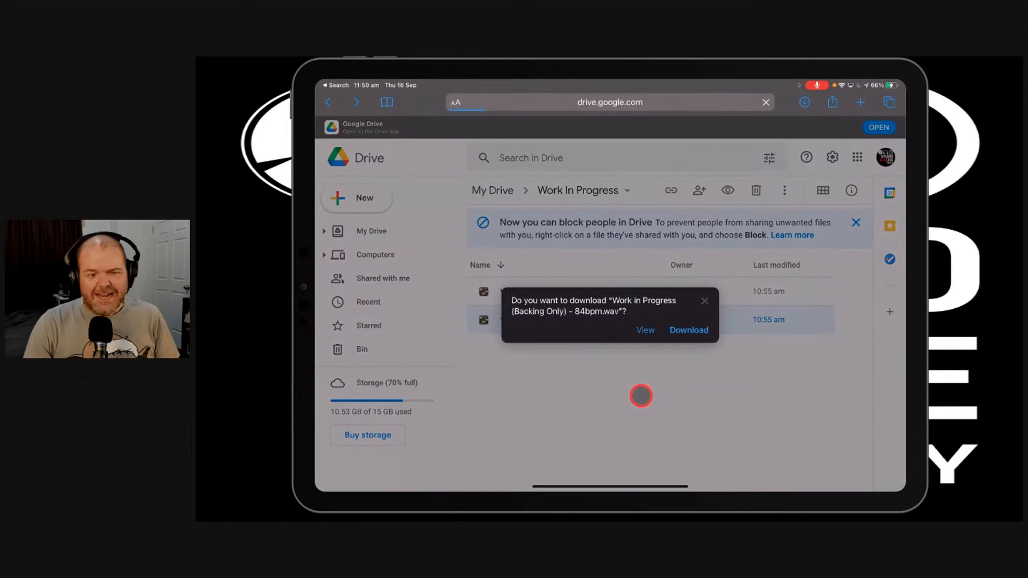
left_click(688, 330)
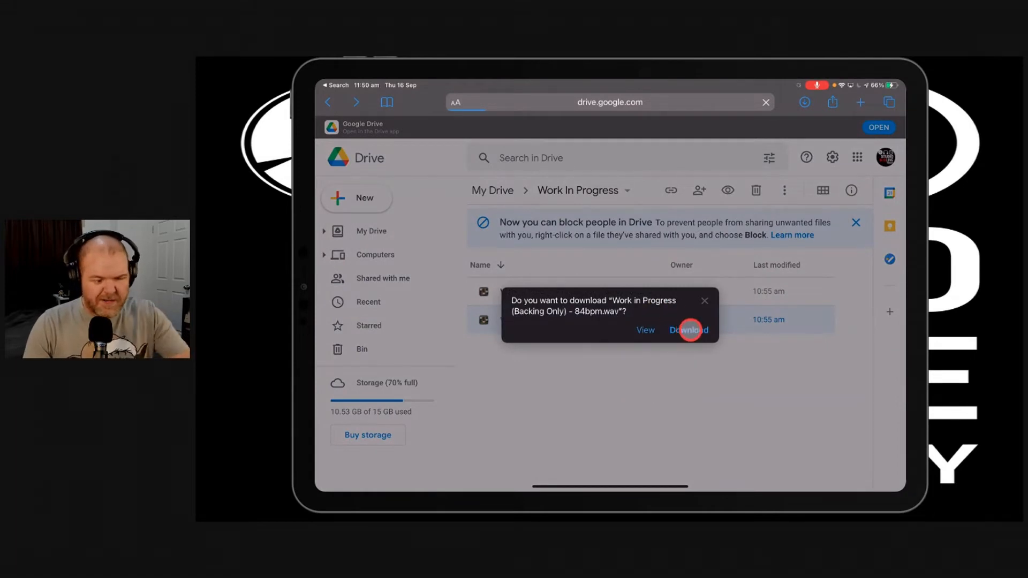
left_click(689, 330)
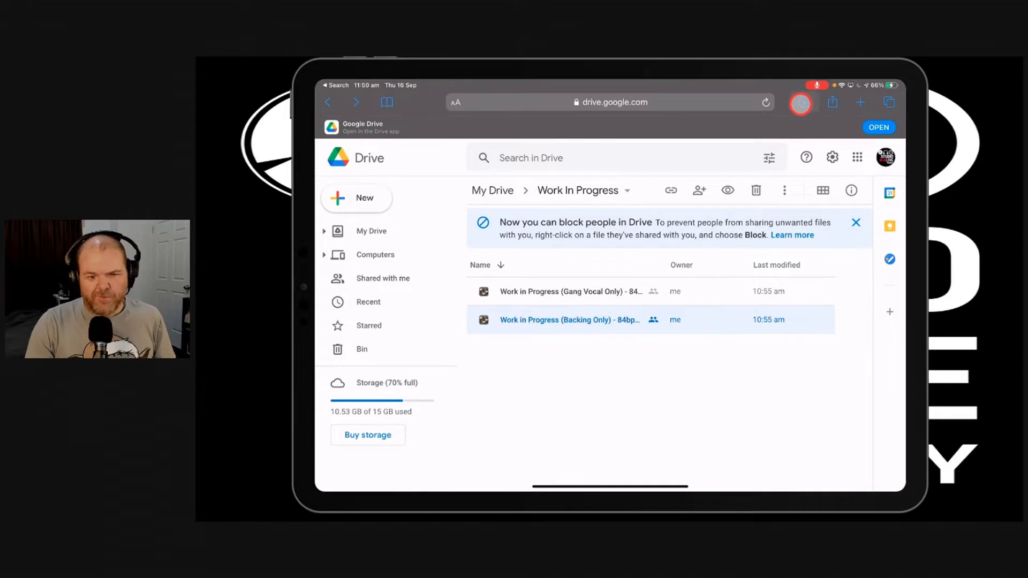
left_click(804, 103)
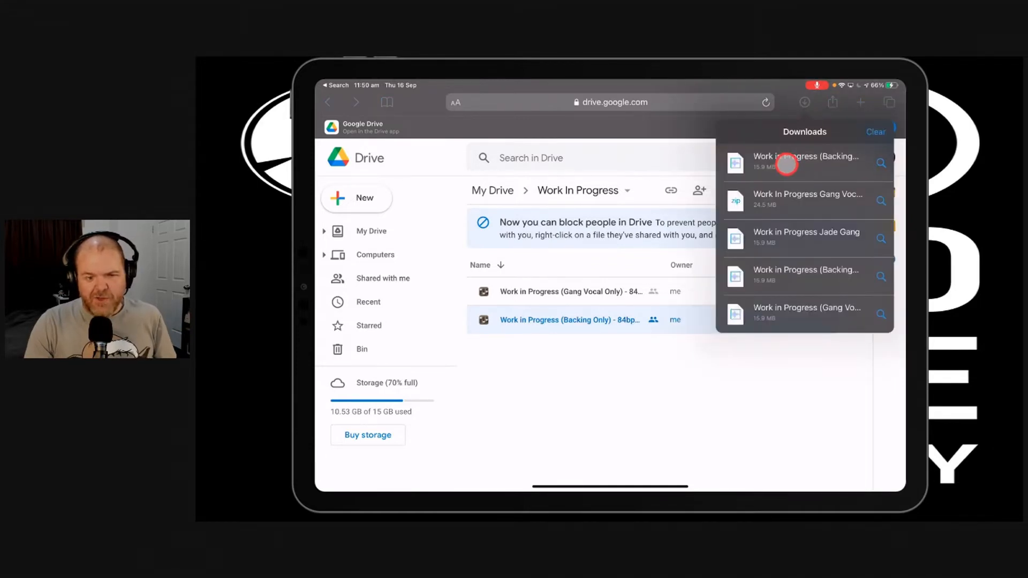
mouse_move(790, 164)
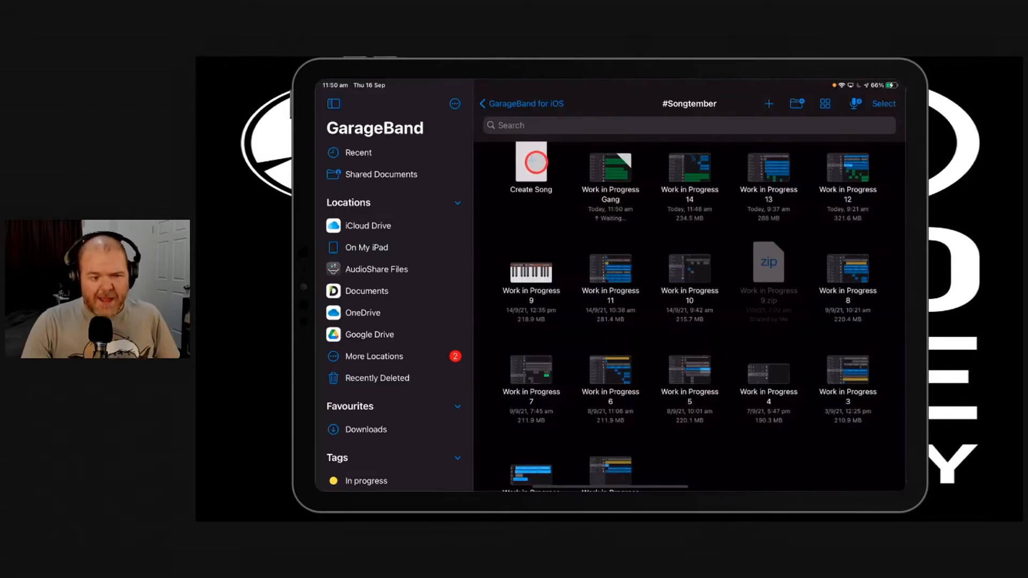
- Create a new empty song and lower its tempo to 84 bpm in song settings
left_click(530, 162)
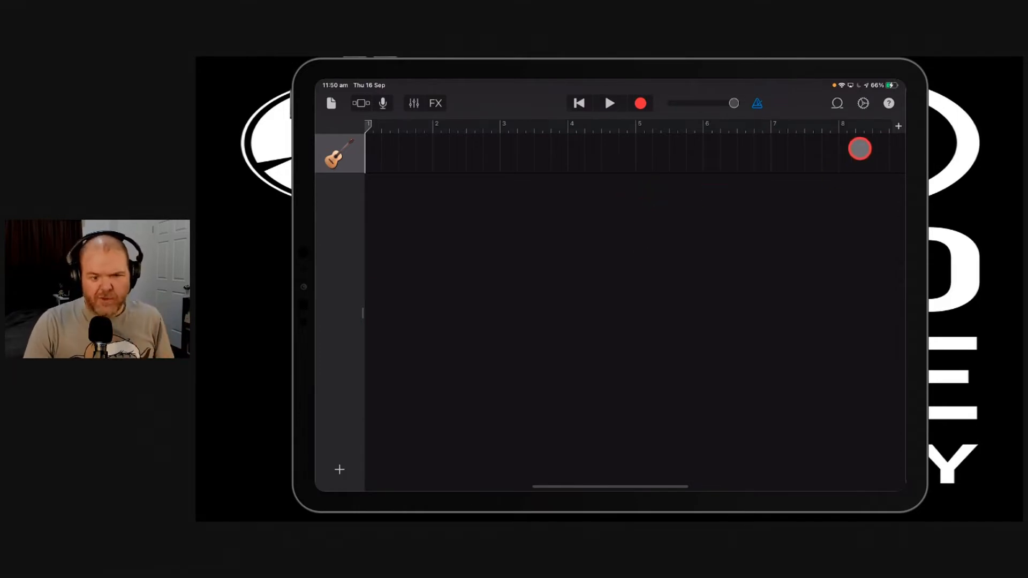
left_click(863, 103)
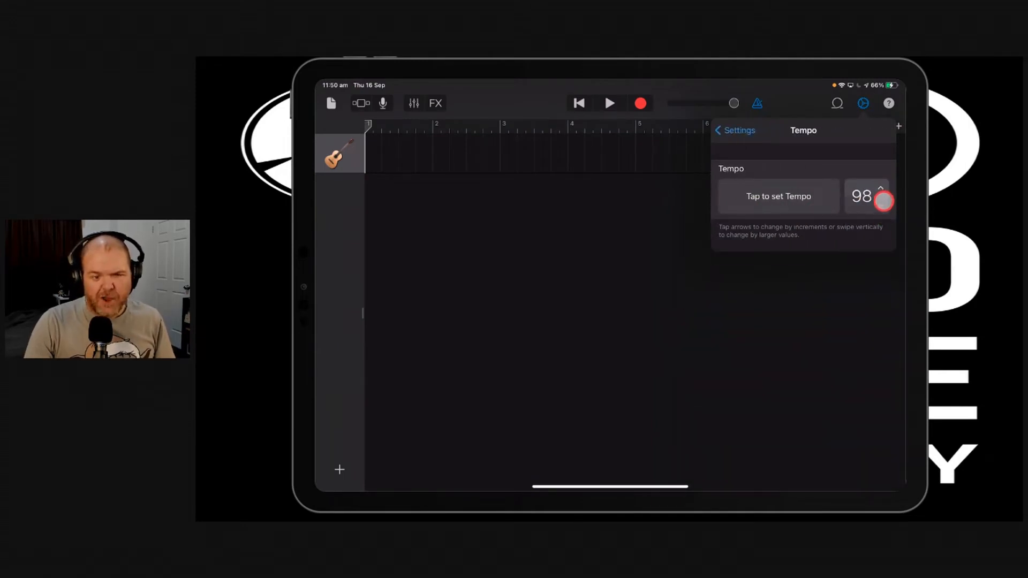
left_click_drag(883, 200, 872, 236)
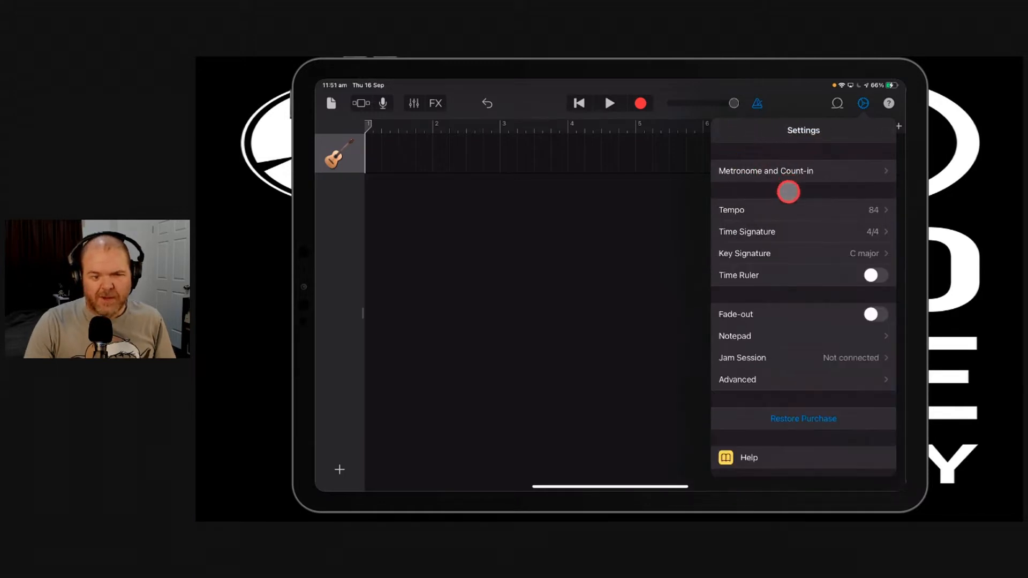
left_click(864, 103)
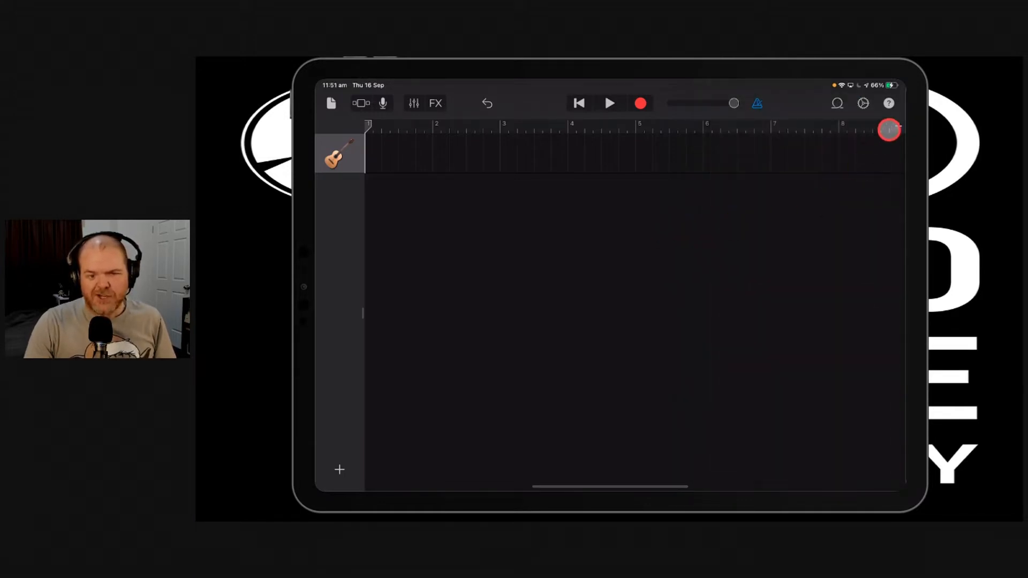
- Set Section A's length to Automatic in the Song Sections popover
left_click(889, 130)
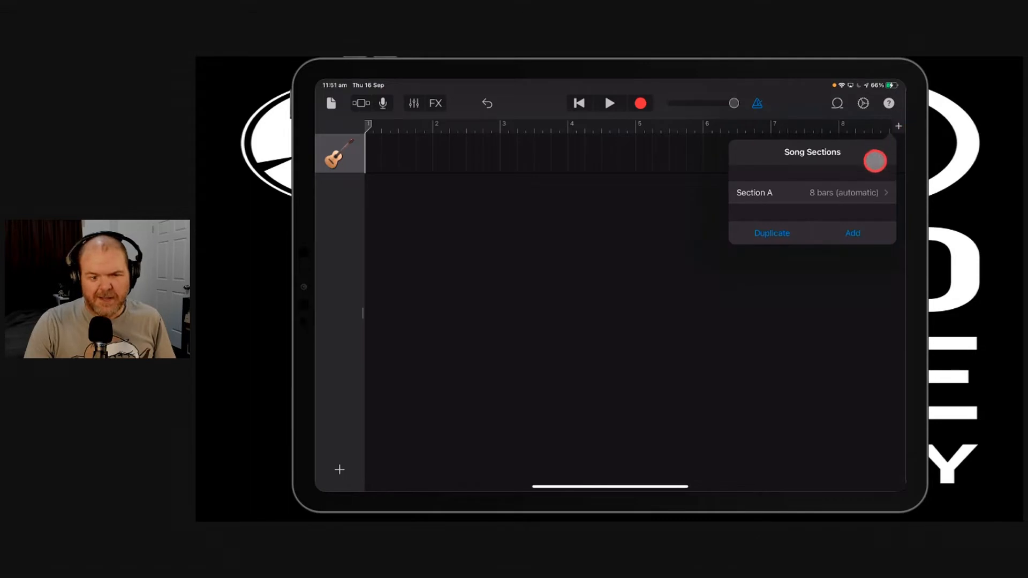
left_click(812, 192)
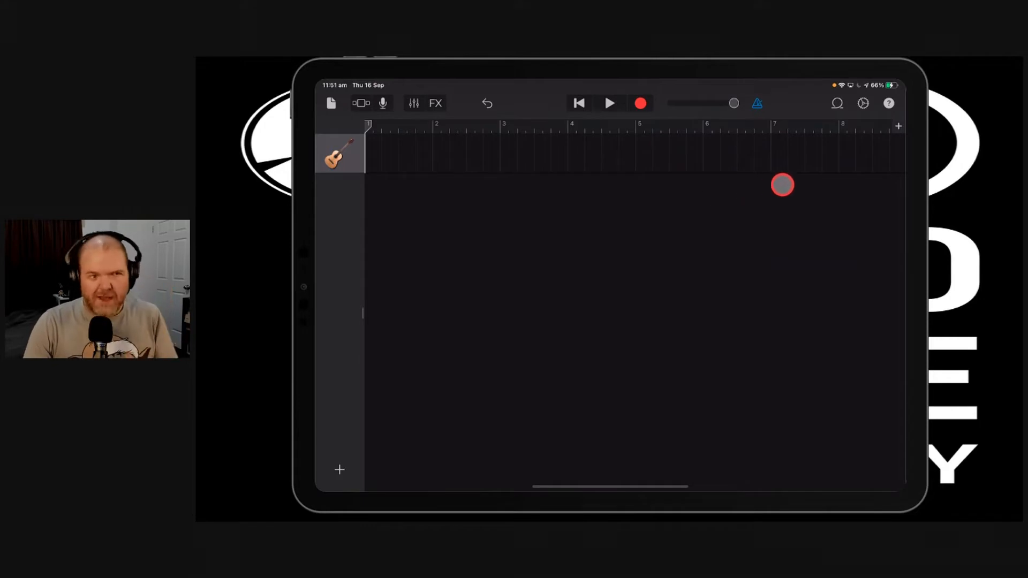
left_click(836, 103)
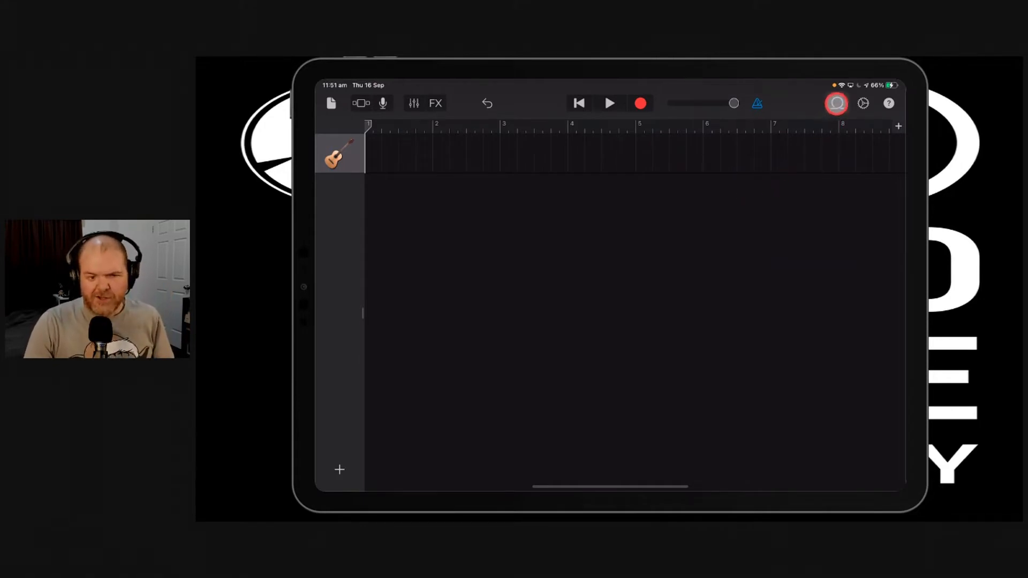
- Browse the Files app from the Loop Browser and pick the Backing Only - 84bpm WAV for import
left_click(836, 104)
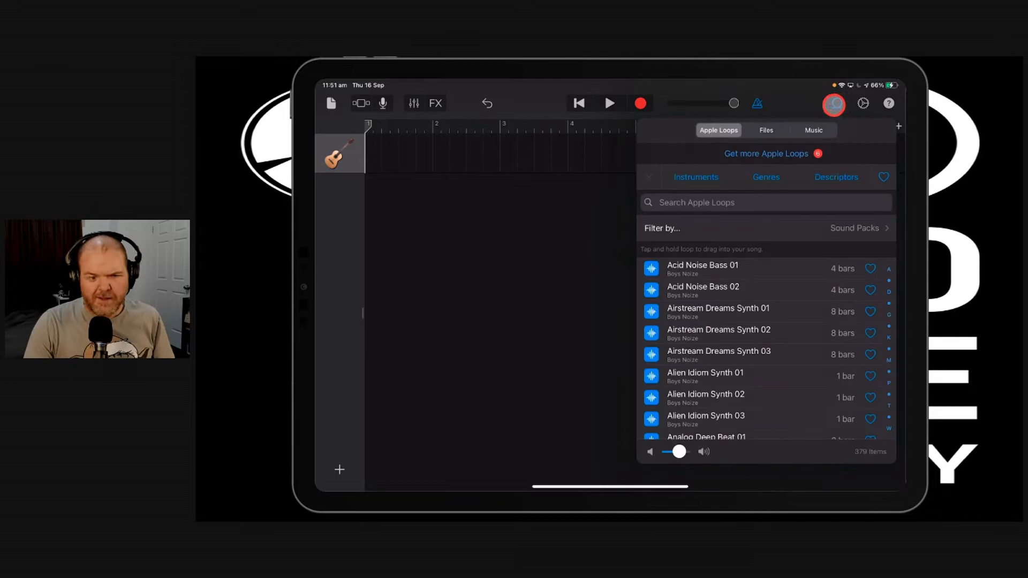
left_click(766, 130)
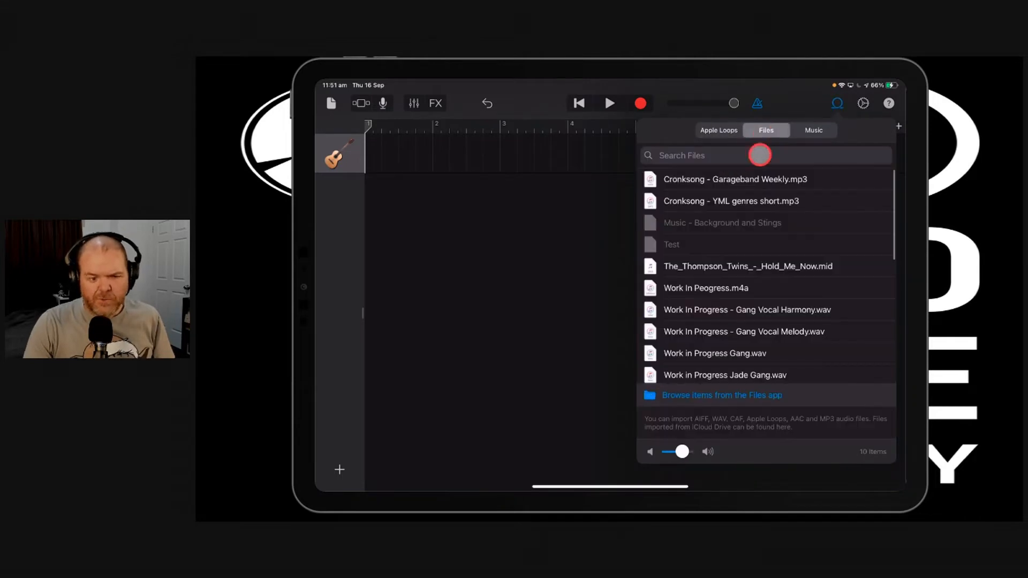
left_click(721, 395)
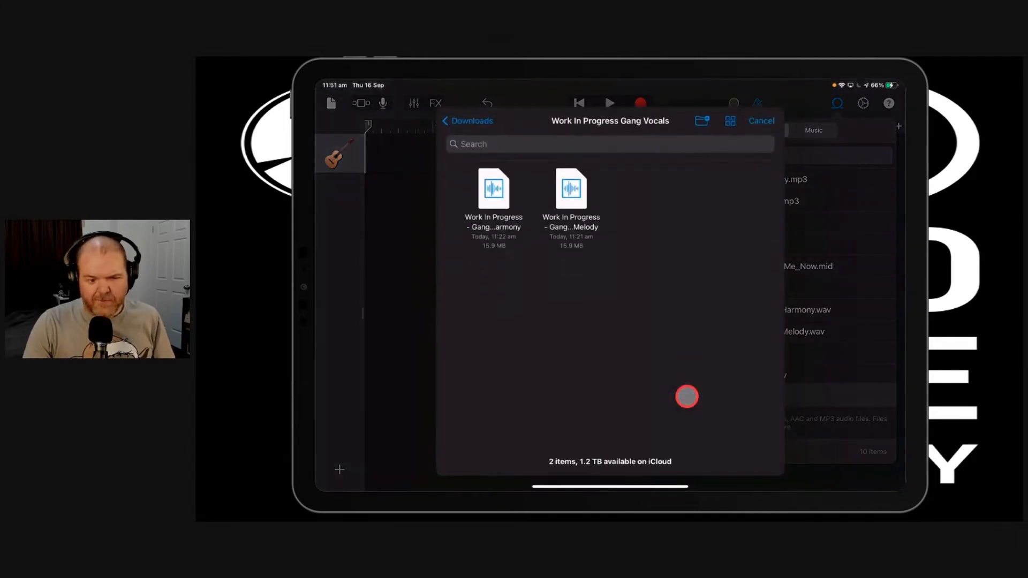
left_click(468, 121)
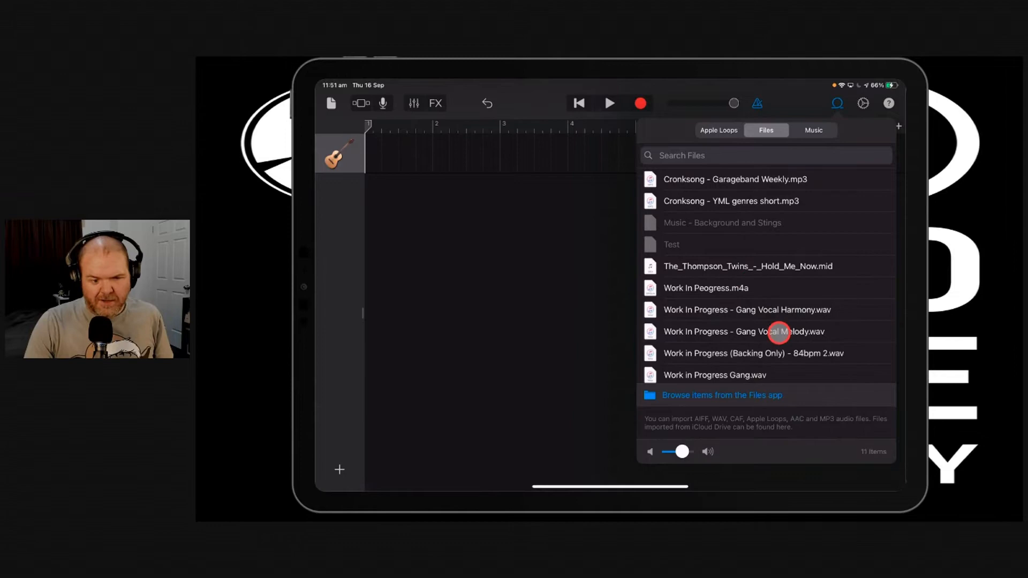
mouse_move(808, 346)
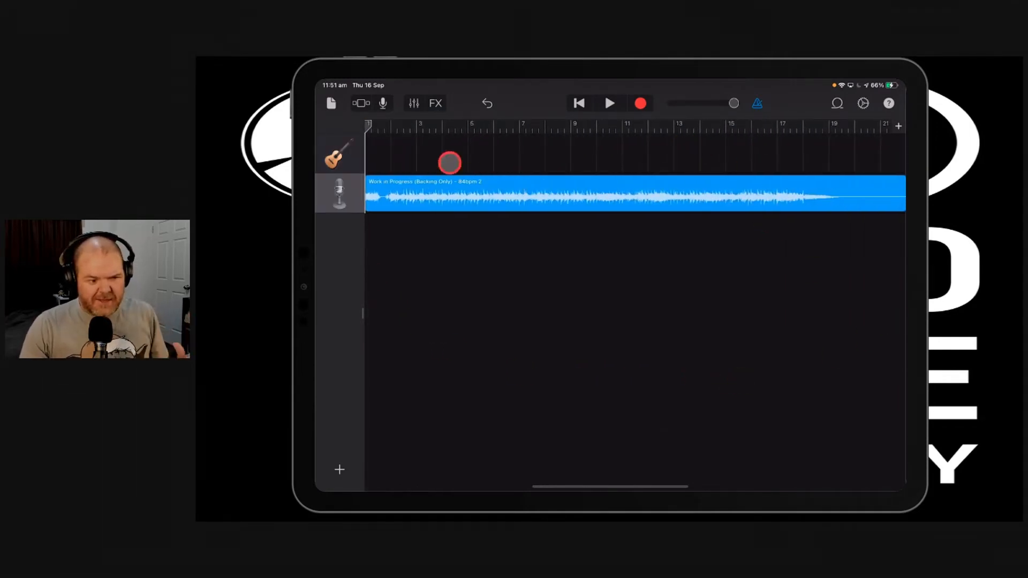
- Play the imported backing track and adjust its Audio Recorder track volume
left_click(608, 104)
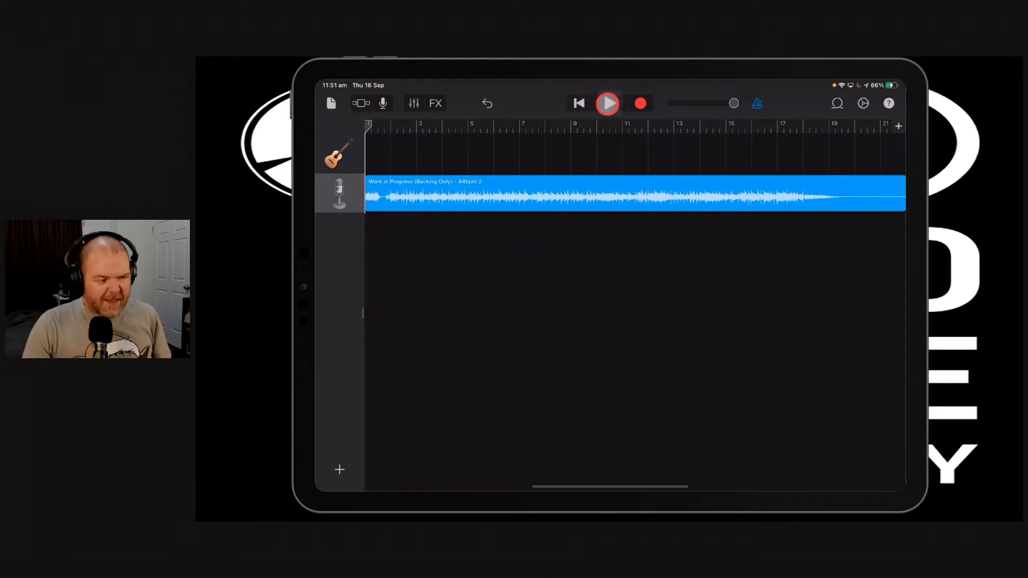
left_click(606, 103)
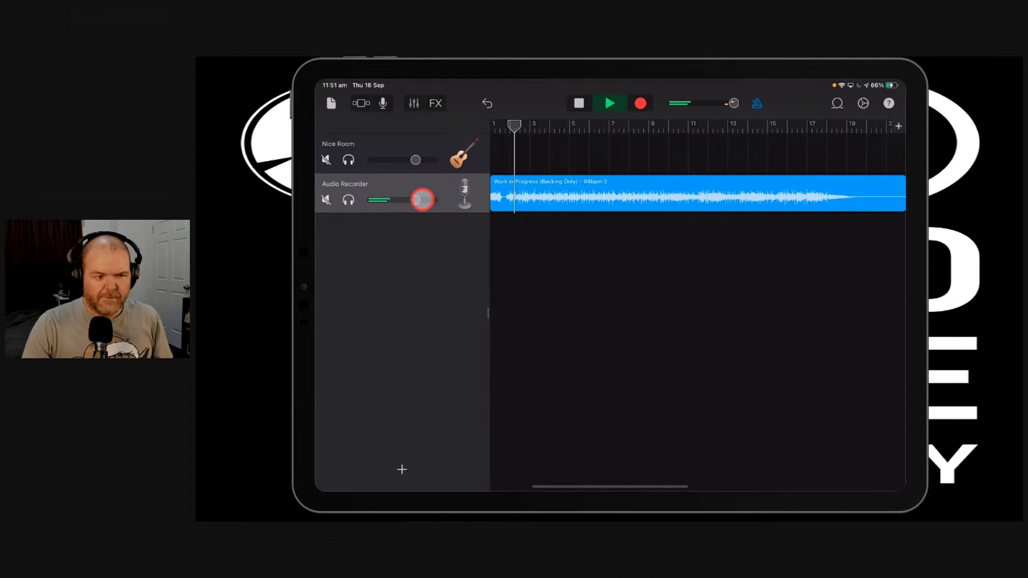
left_click(609, 103)
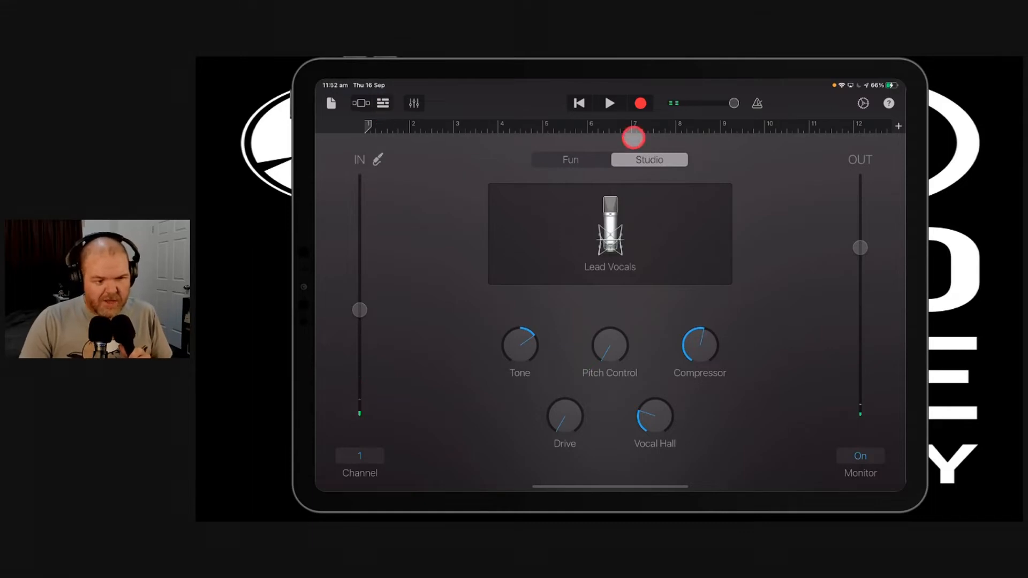
- Record a first Lead Vocals take over the backing track, then stop recording
left_click(640, 103)
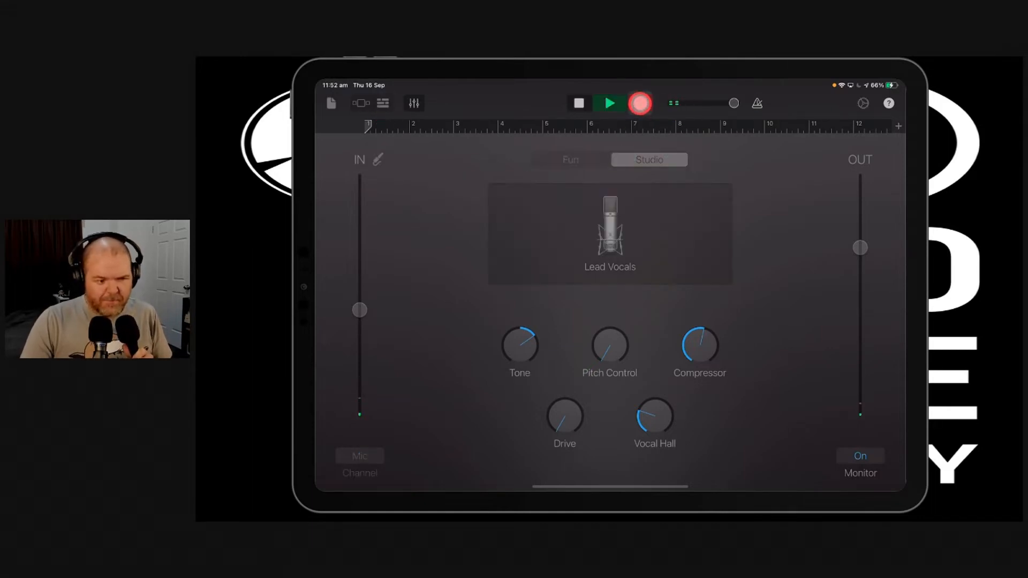
left_click(641, 103)
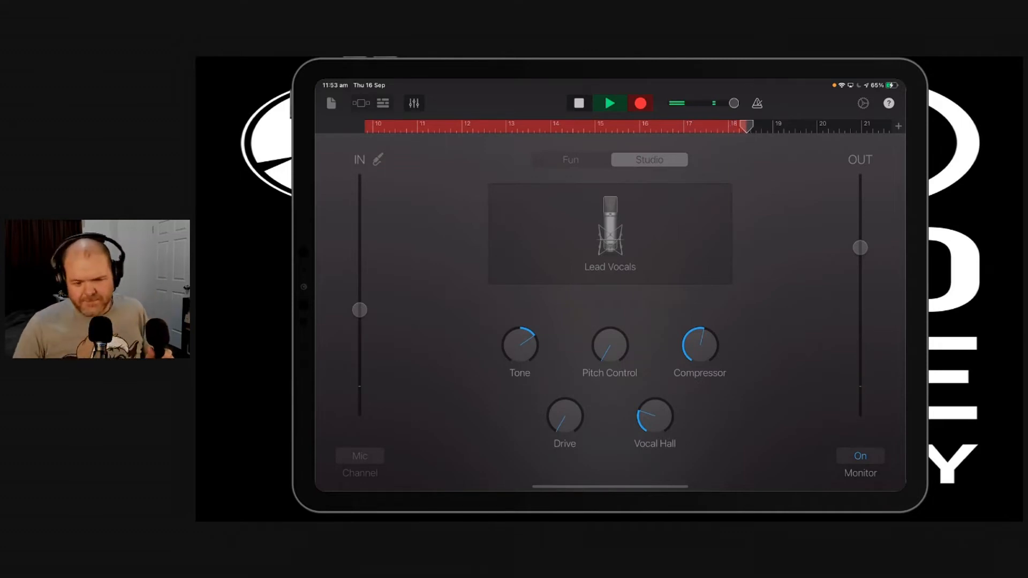
left_click(609, 102)
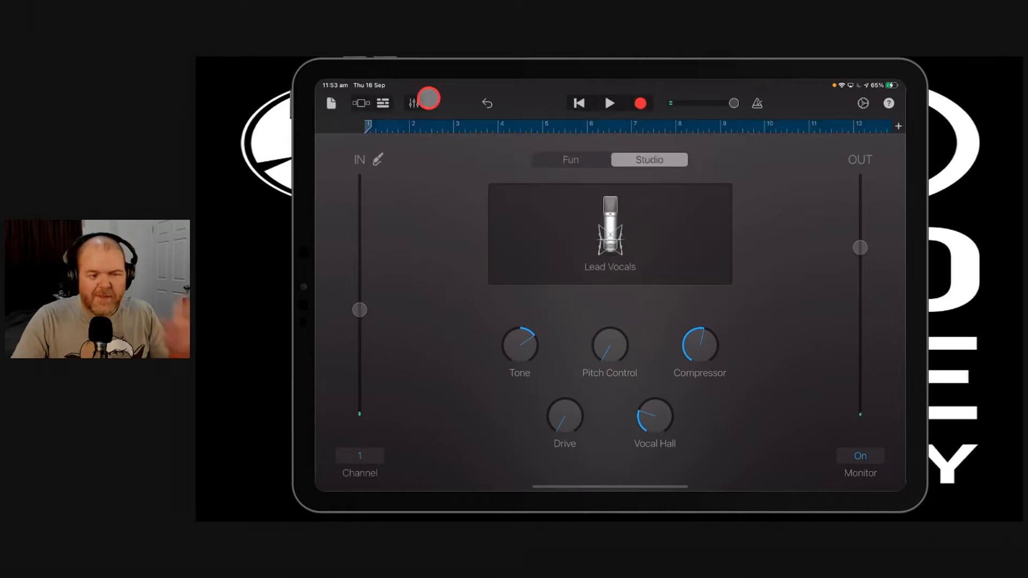
- In Tracks view, play the Lead Vocals take from bar 1 with the backing and balance its volume
left_click(383, 103)
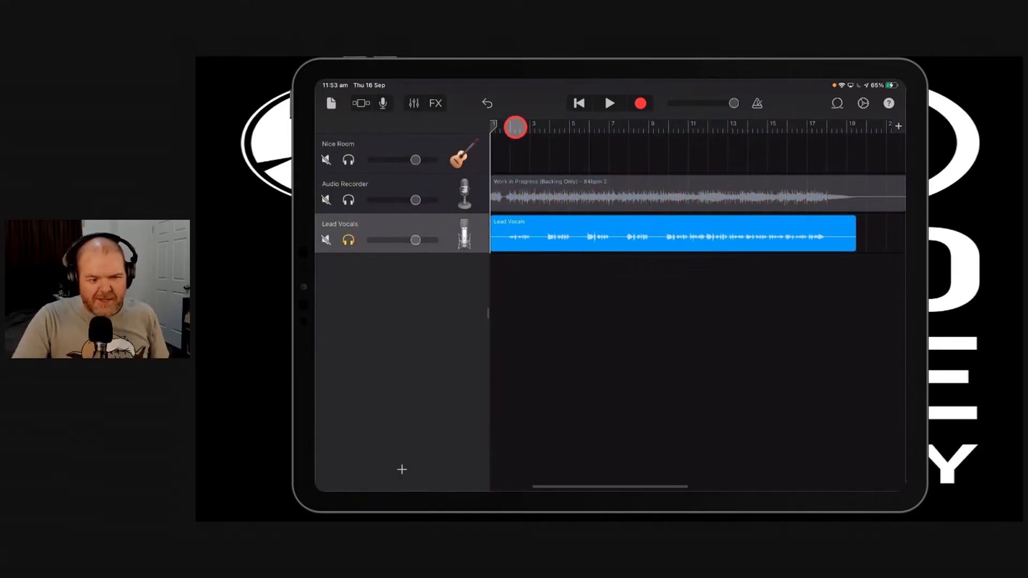
left_click(609, 102)
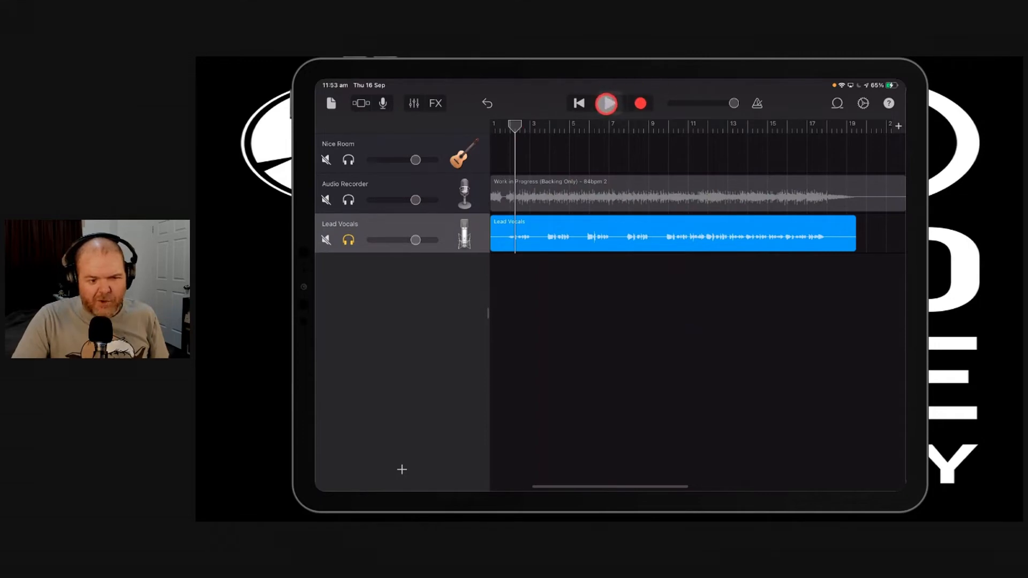
left_click(605, 103)
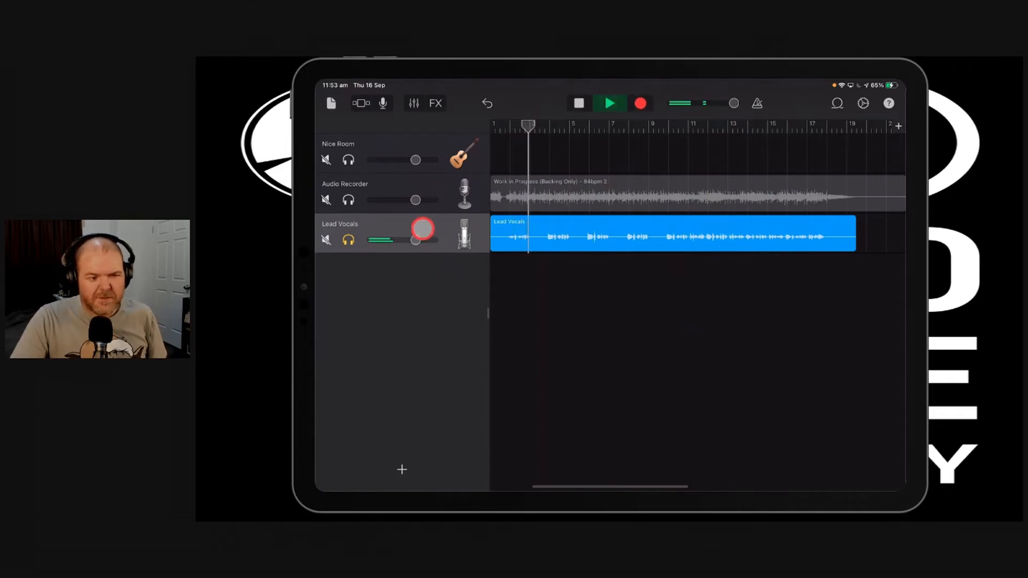
left_click(610, 103)
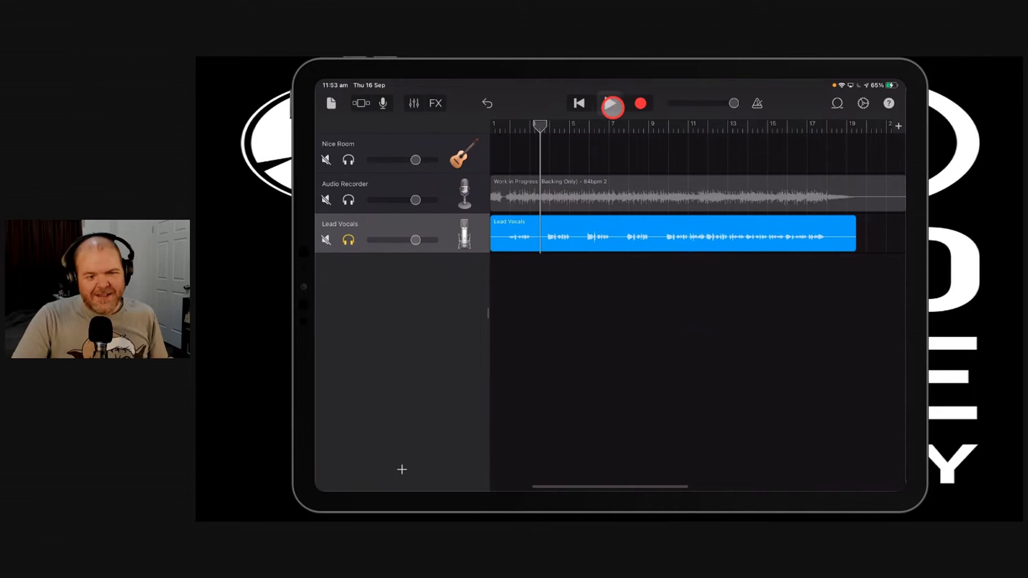
left_click(612, 103)
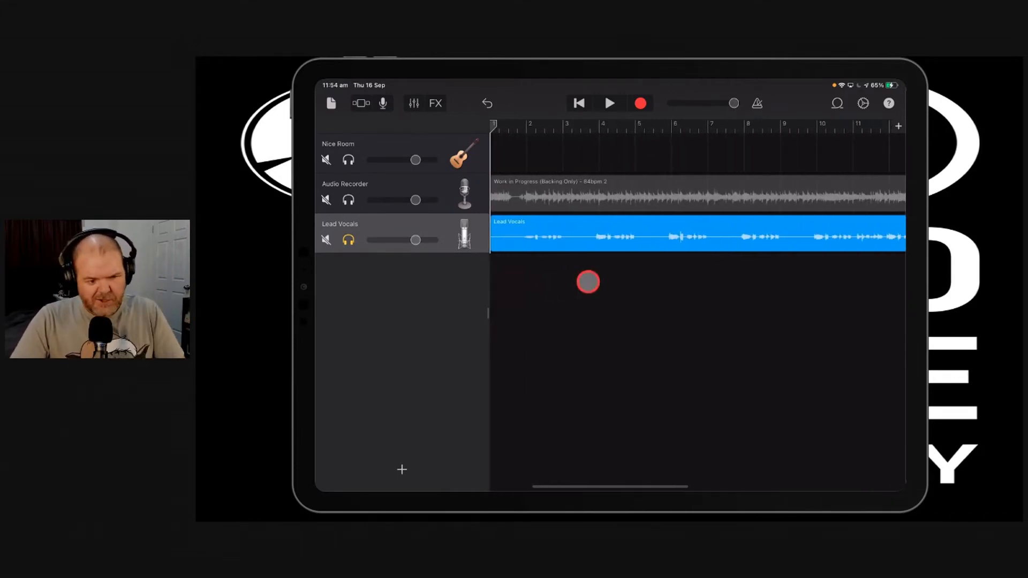
left_click(348, 240)
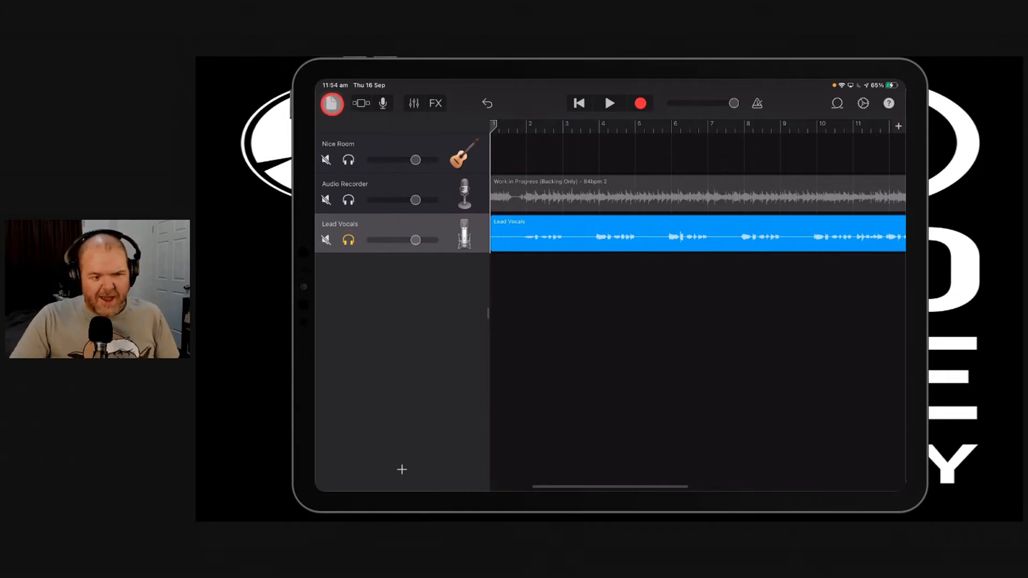
- Rename My Song to WIP Backing in My Songs and share it as a stereo audio file
left_click(332, 104)
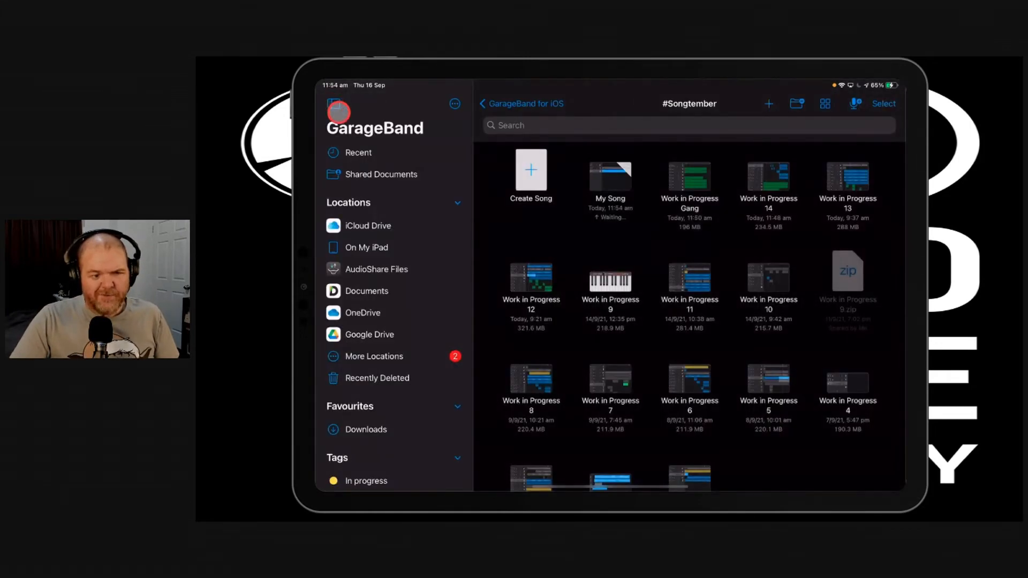
left_click(609, 172)
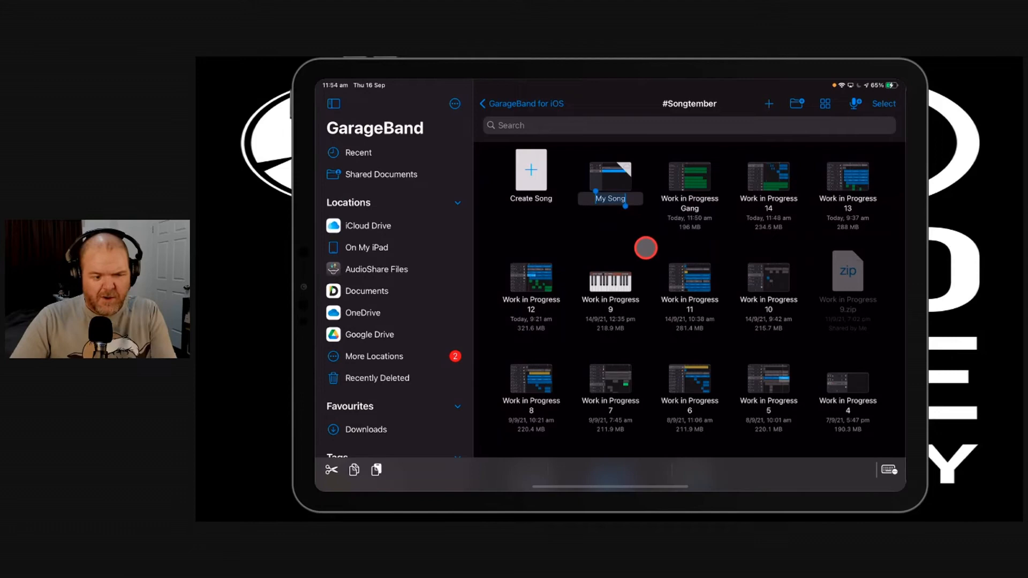
type("WIP Ba")
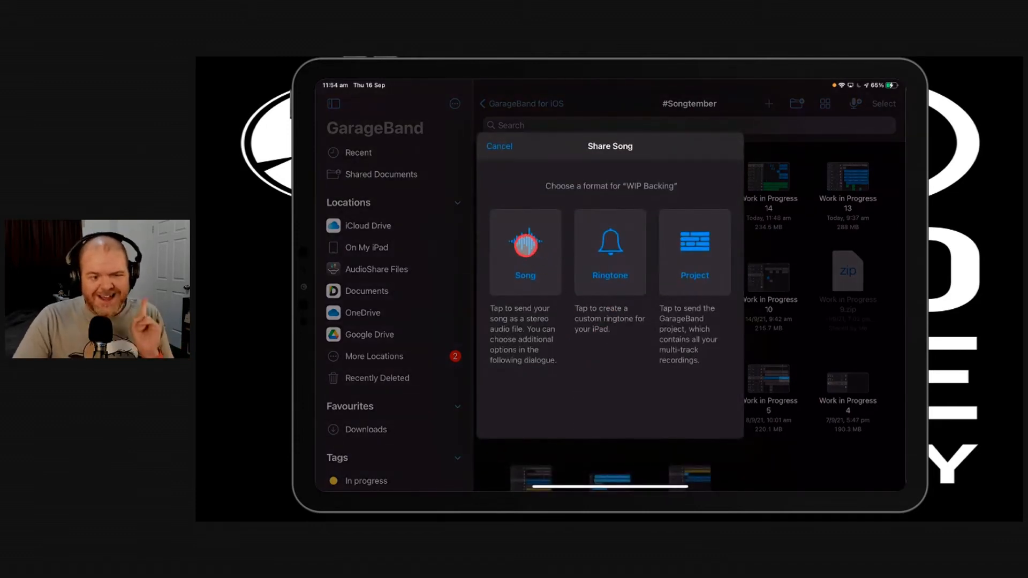
left_click(525, 250)
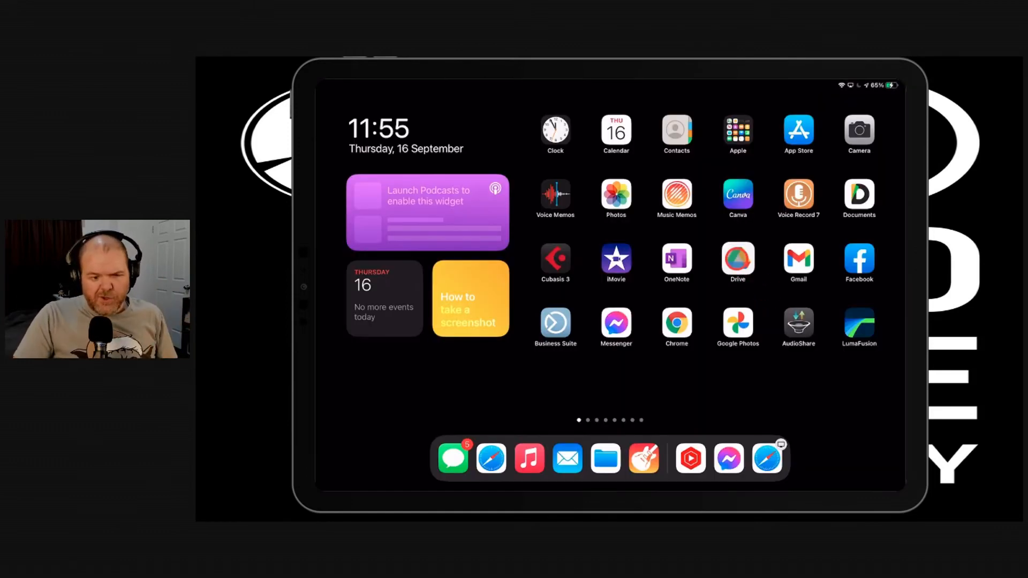
- In Google Drive, create a new folder named WIP in My Drive
left_click(737, 262)
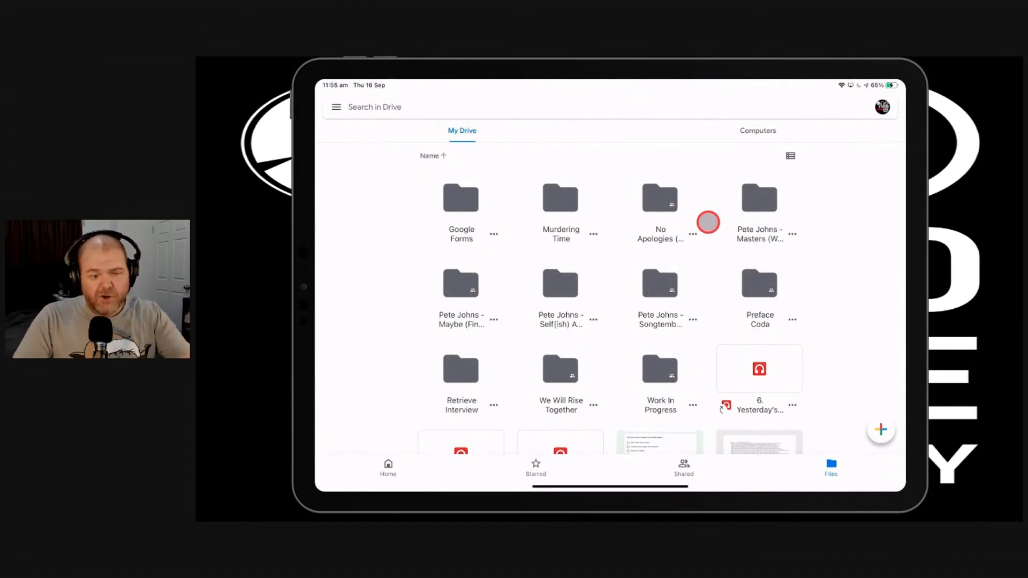
scroll("down", 3)
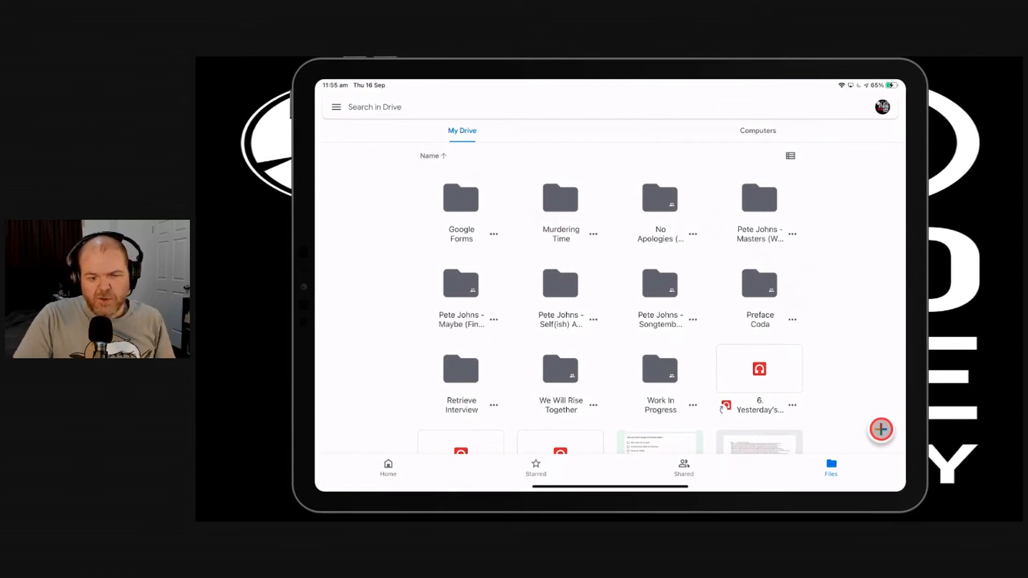
left_click(882, 429)
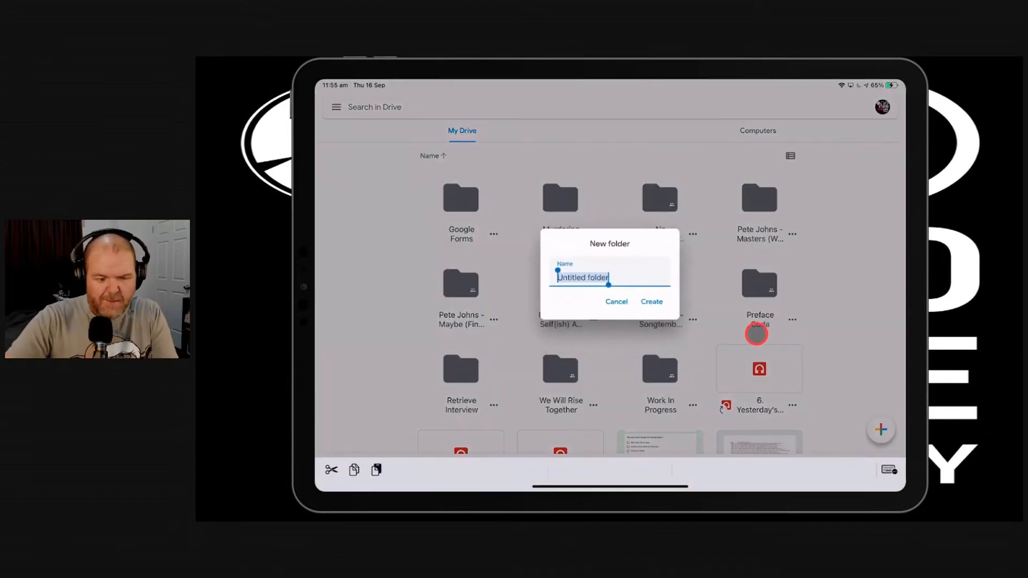
left_click(651, 302)
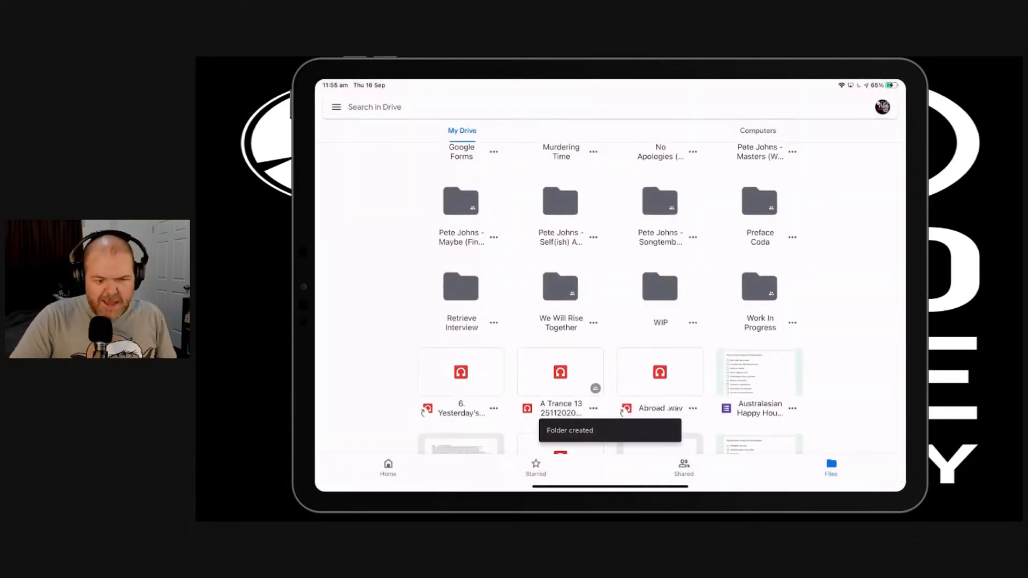
- Upload WIP Backing from AudioShare device files into the WIP folder and show its actions
left_click(660, 287)
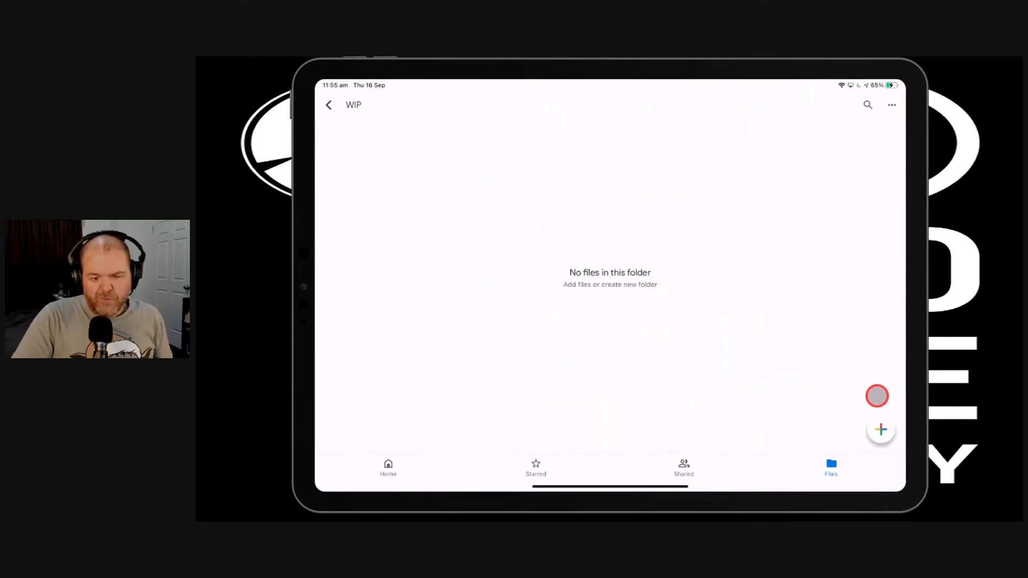
left_click(881, 431)
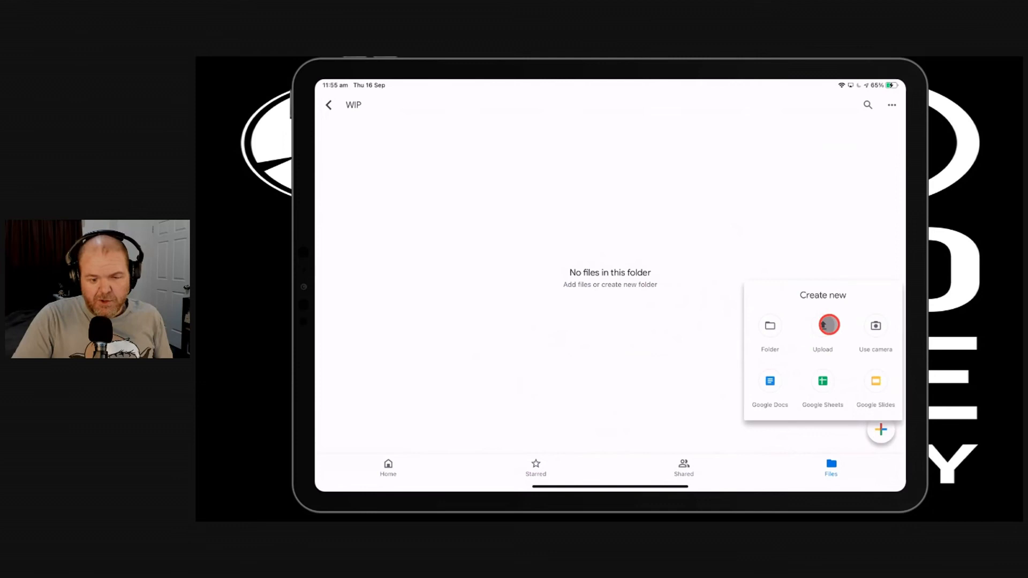
left_click(823, 325)
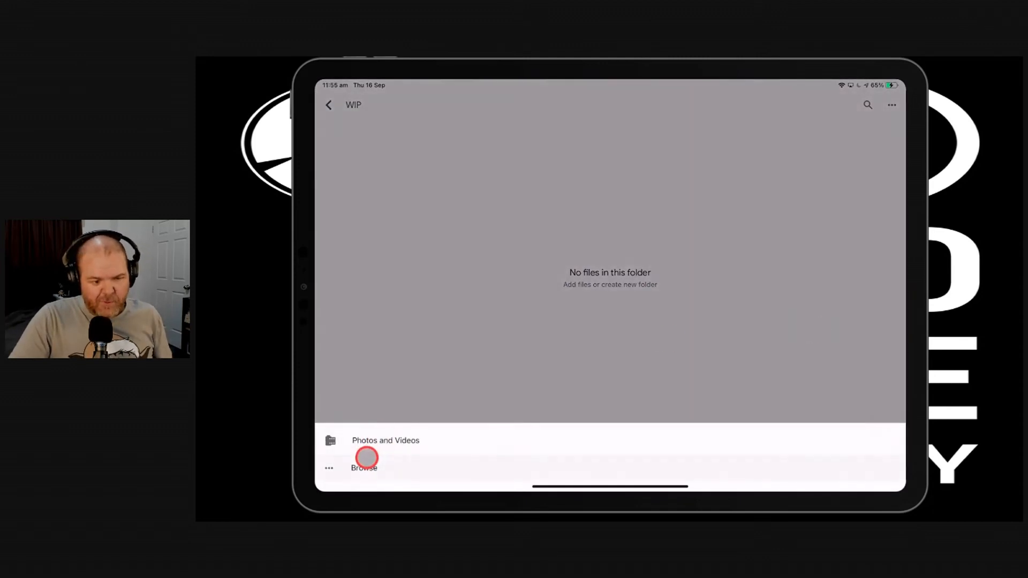
left_click(364, 468)
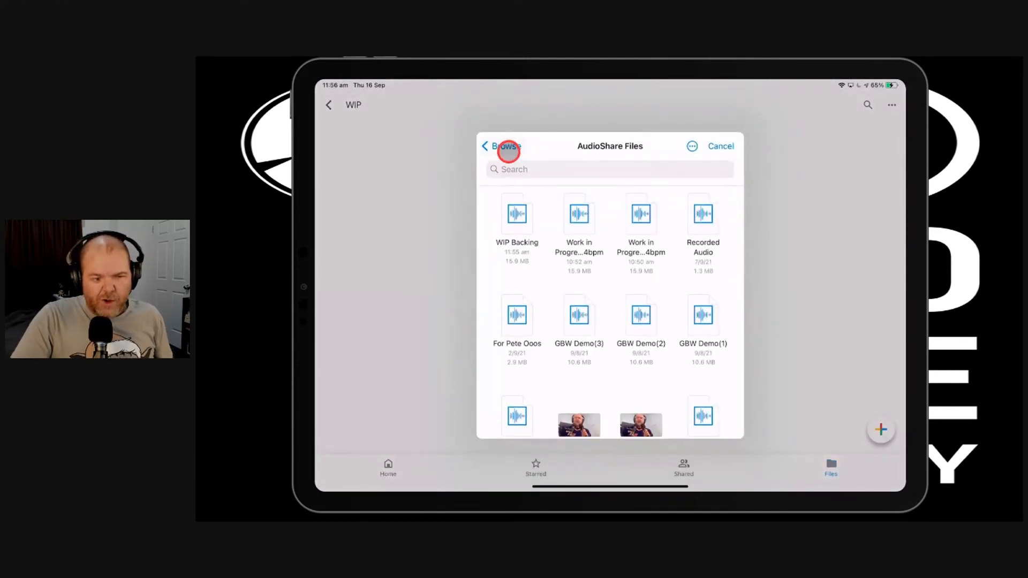
left_click(516, 214)
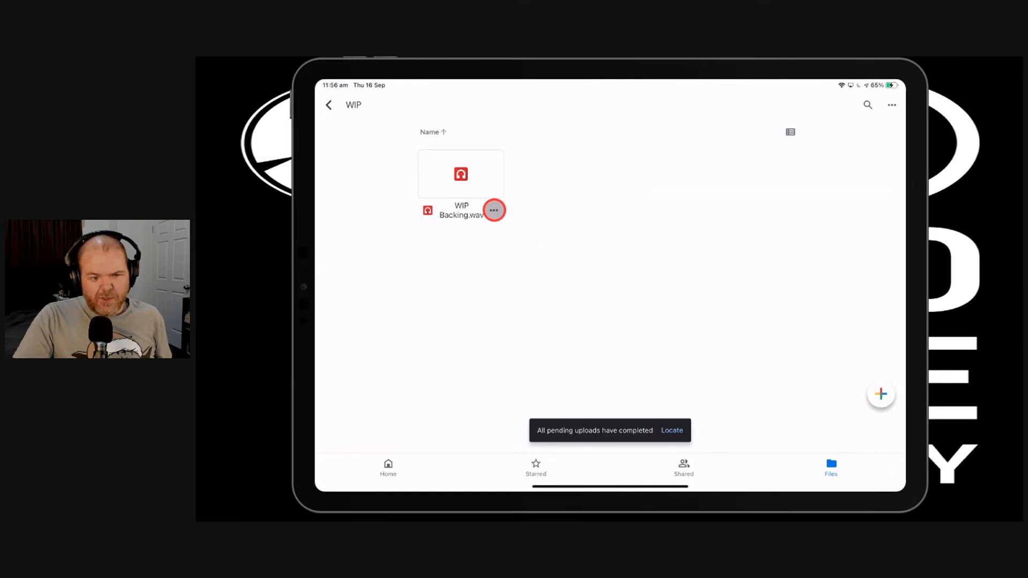
left_click(494, 211)
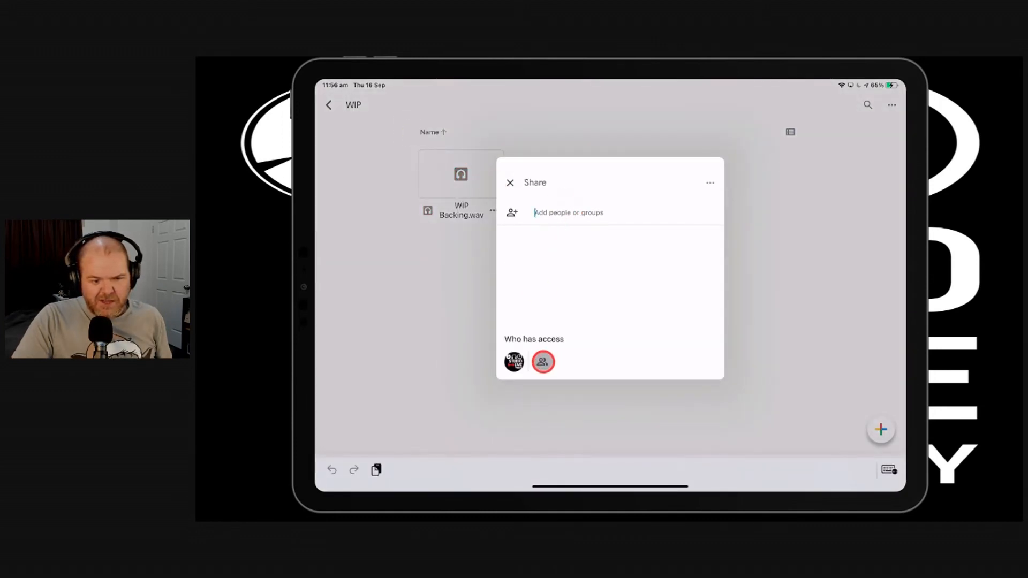
- Change WIP Backing.wav's access so anyone with the link can view it
left_click(543, 362)
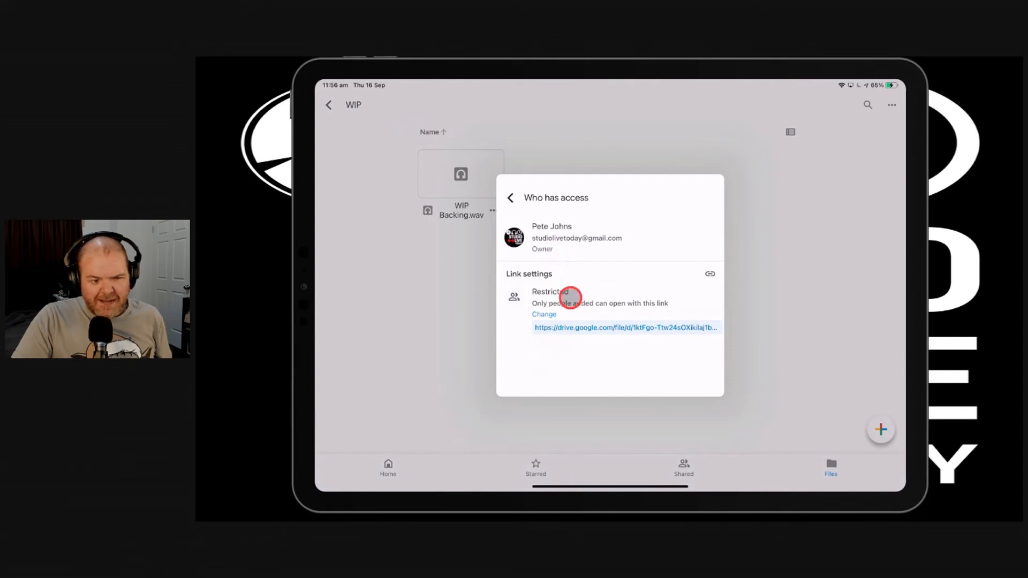
left_click(545, 313)
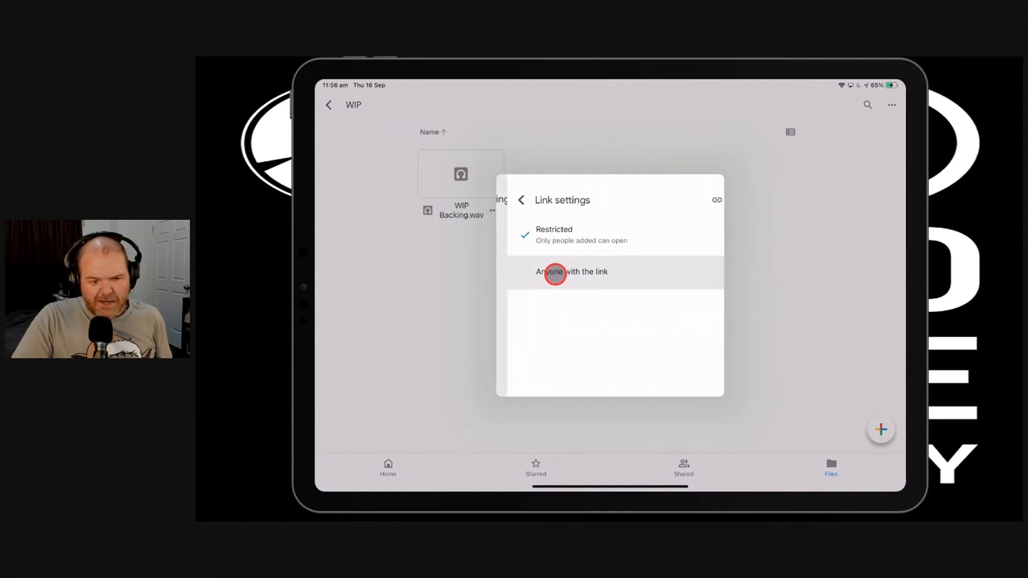
left_click(572, 271)
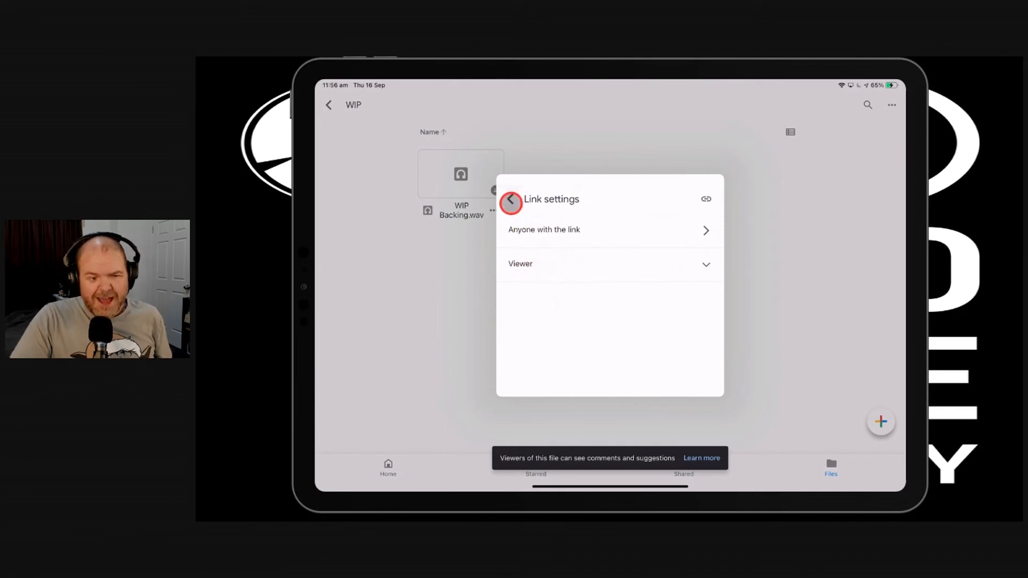
left_click(511, 202)
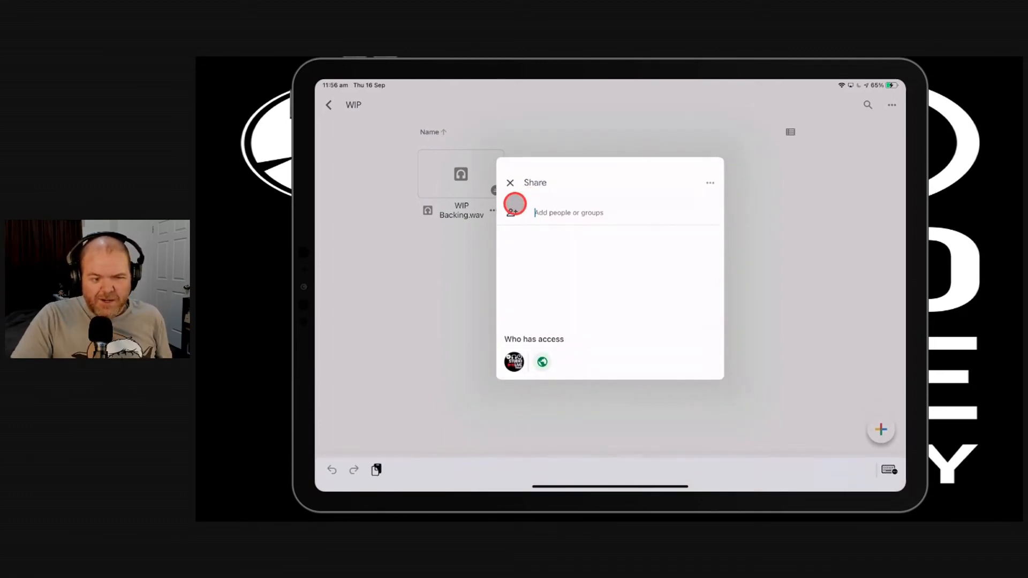
left_click(510, 182)
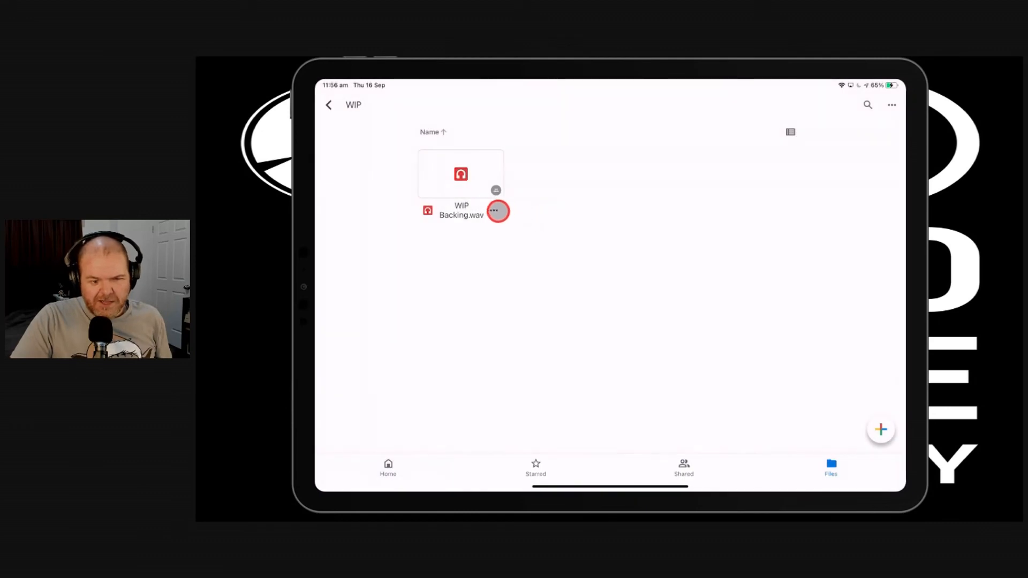
- Copy the shareable link for WIP Backing.wav to the clipboard
left_click(493, 212)
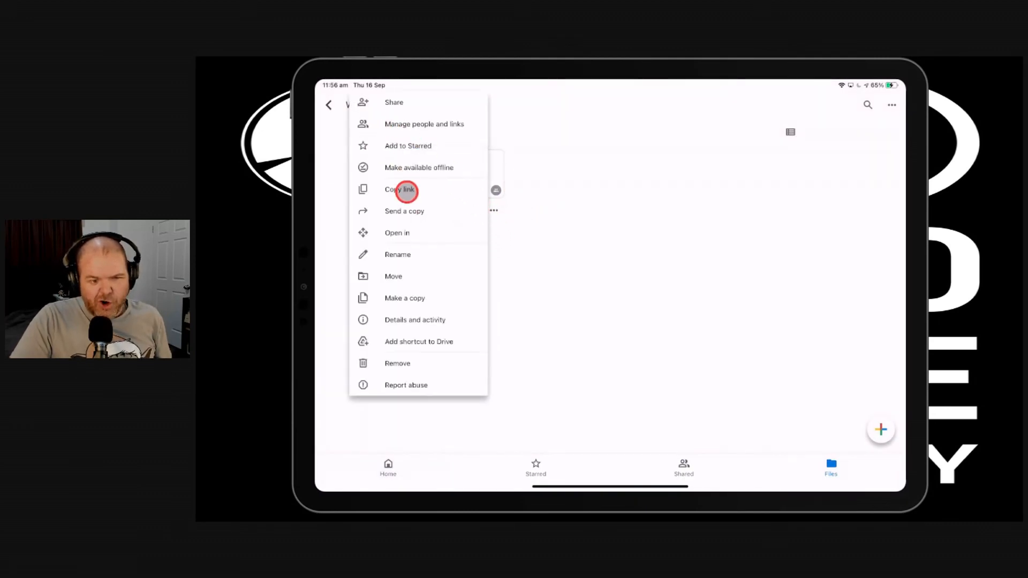
left_click(400, 189)
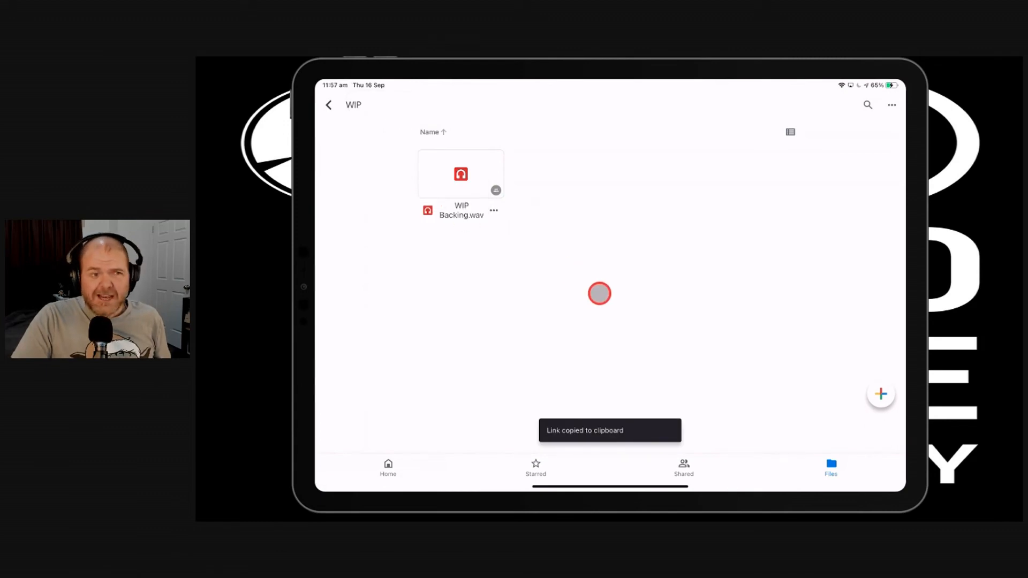
mouse_move(567, 276)
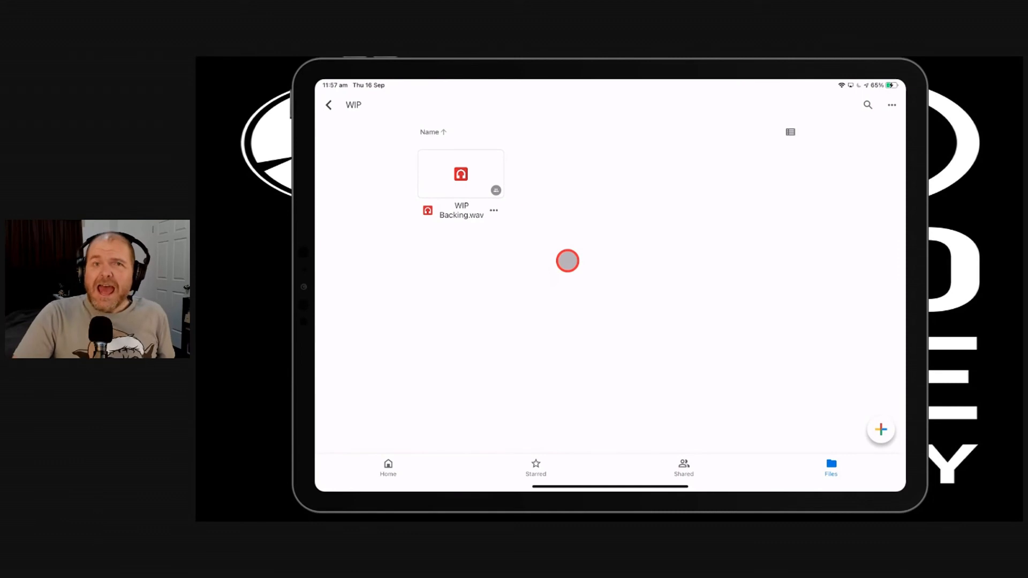
mouse_move(615, 254)
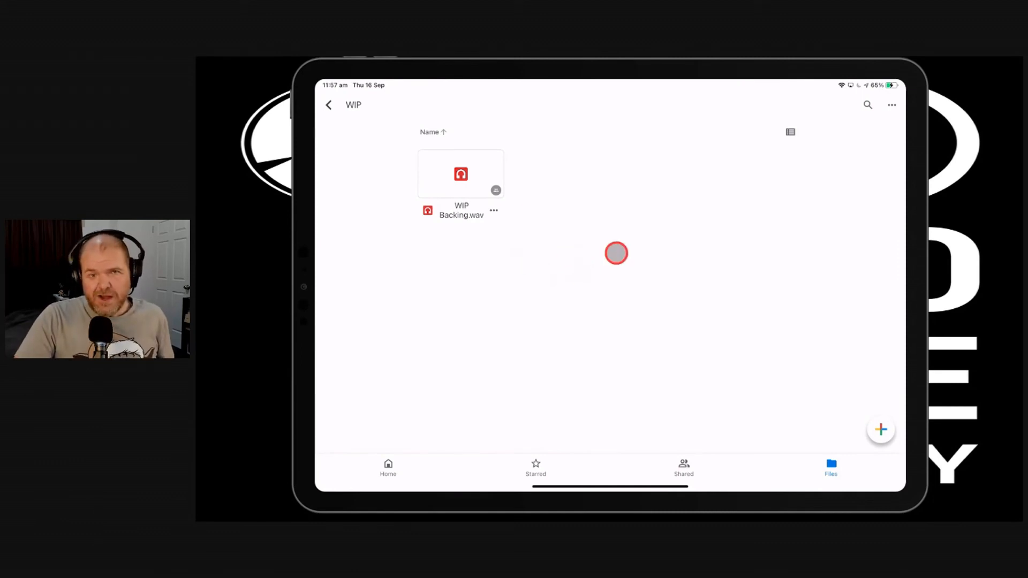
mouse_move(556, 241)
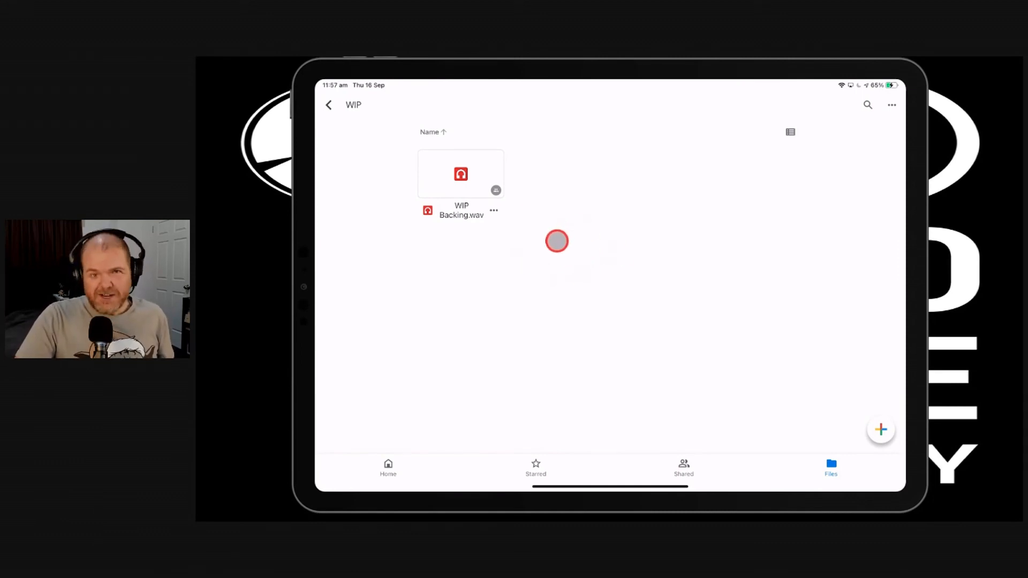
mouse_move(550, 245)
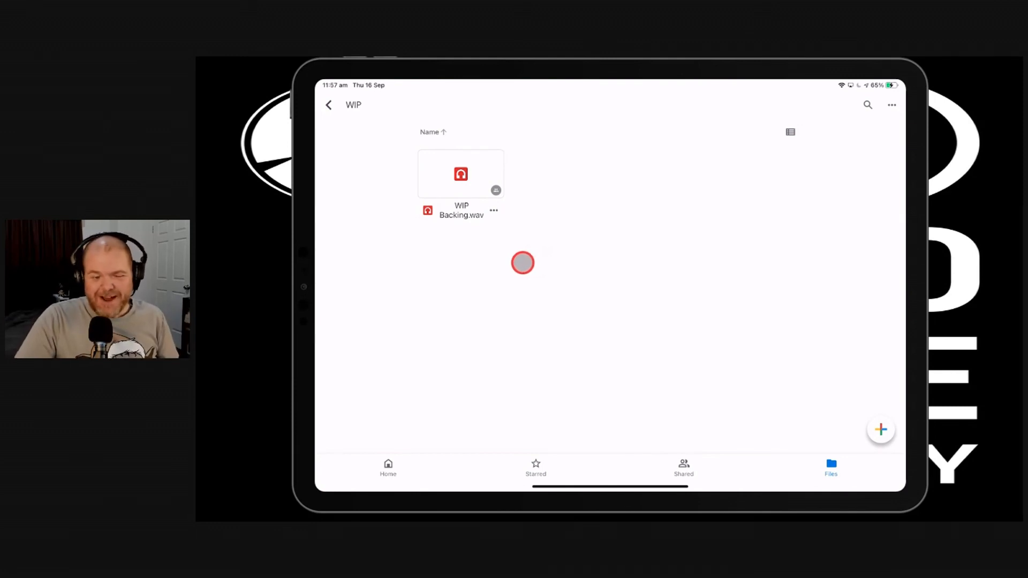
mouse_move(519, 289)
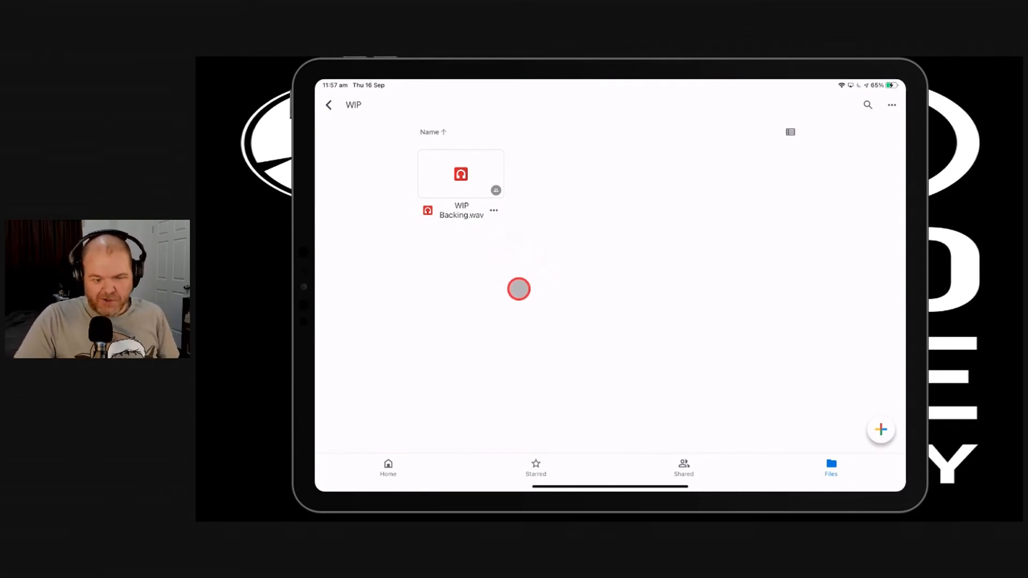
mouse_move(544, 237)
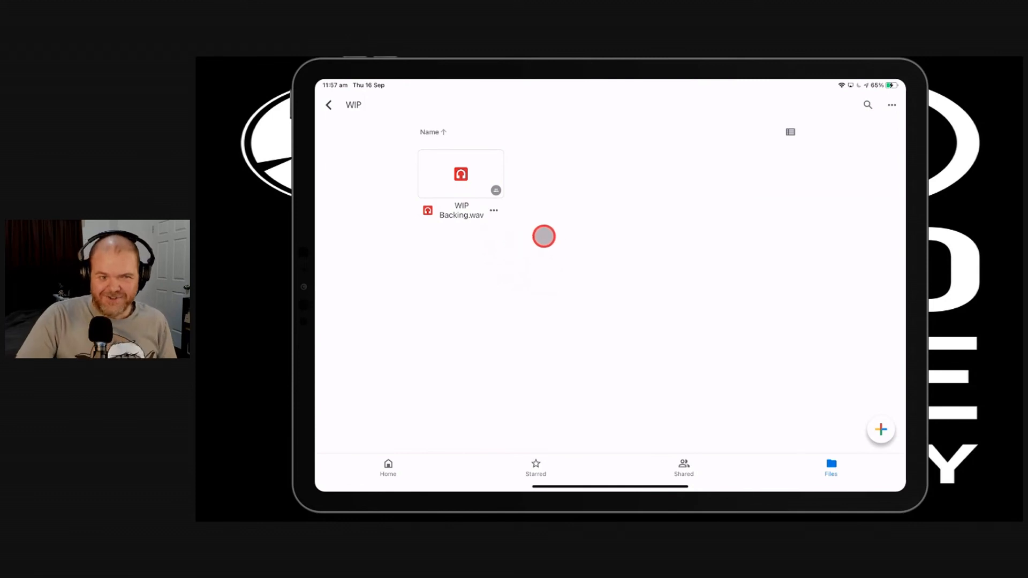
mouse_move(525, 238)
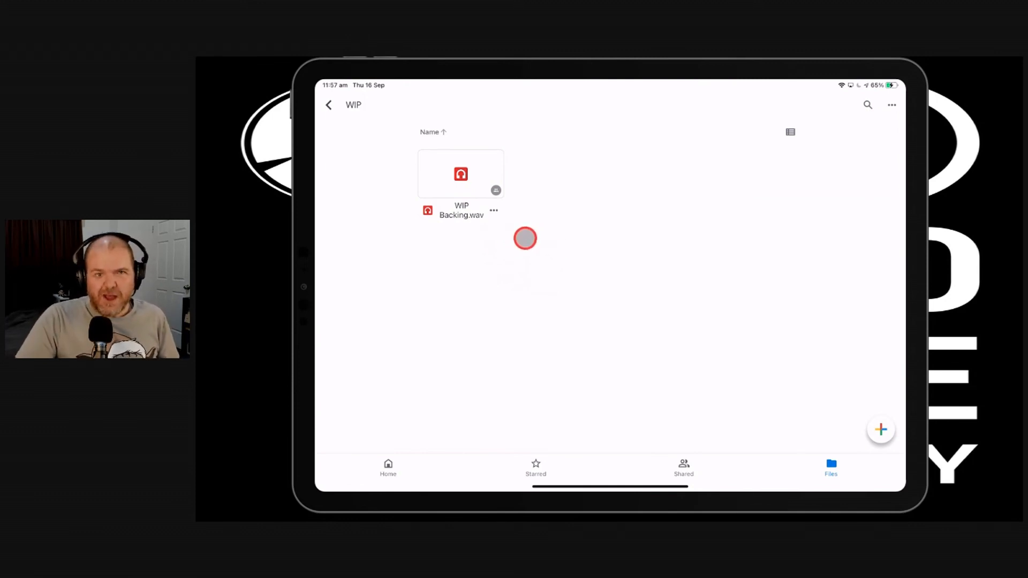
mouse_move(527, 235)
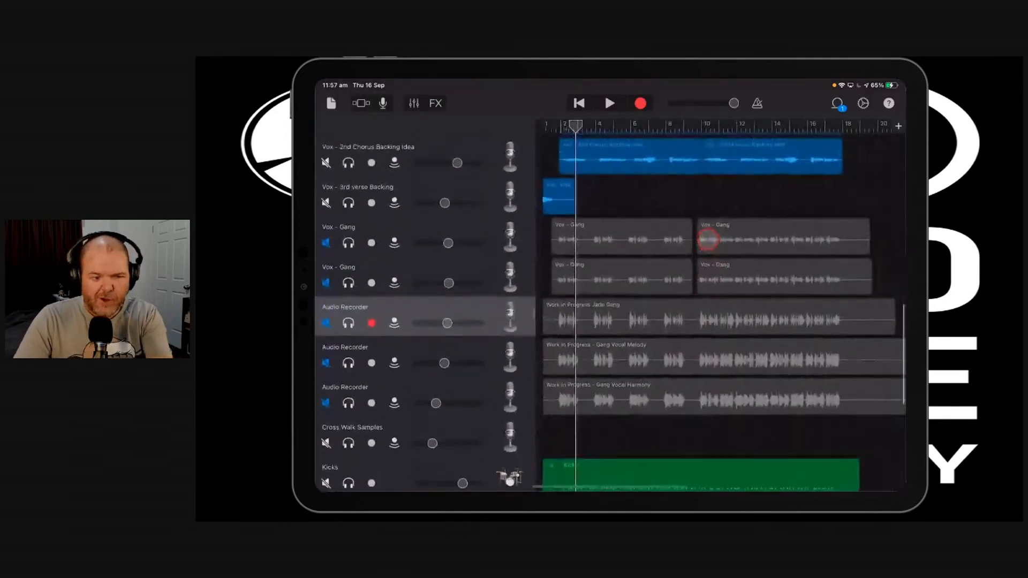
- Unmute the Gang Vocal Melody track in the track list
scroll("down", 3)
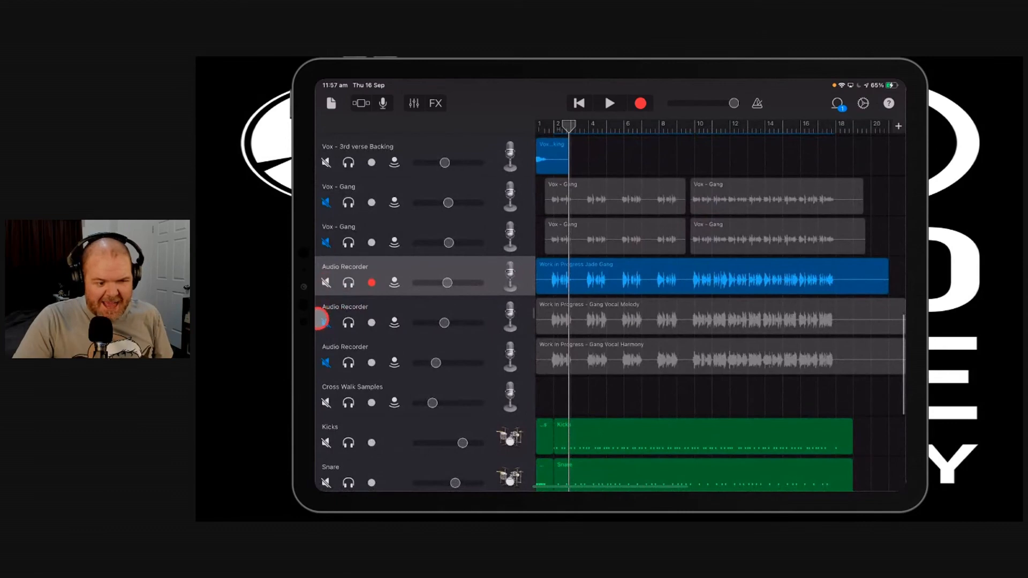
left_click(711, 346)
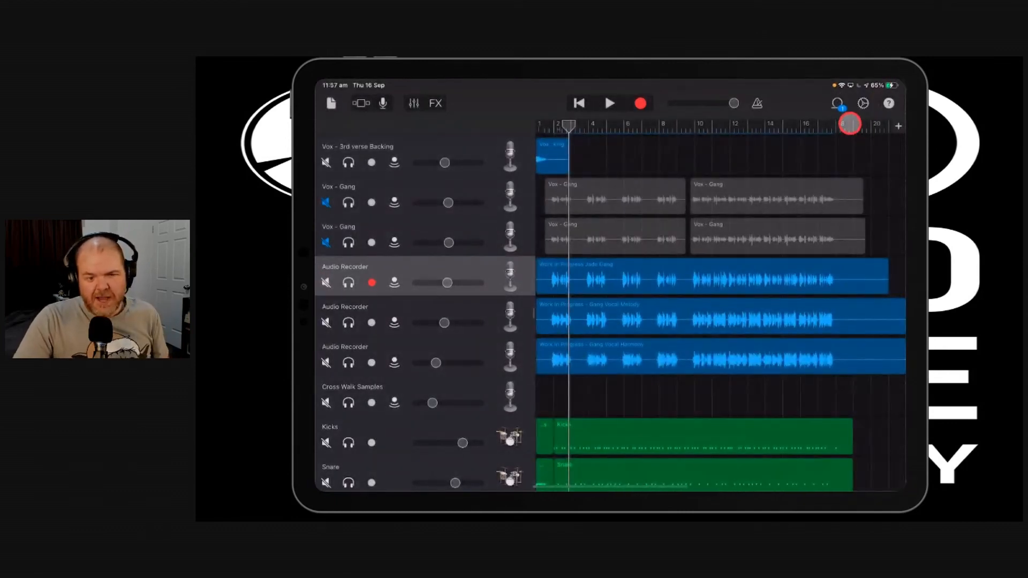
- Browse importable audio from the Files app in the Loop Browser, then cancel without importing
left_click(836, 103)
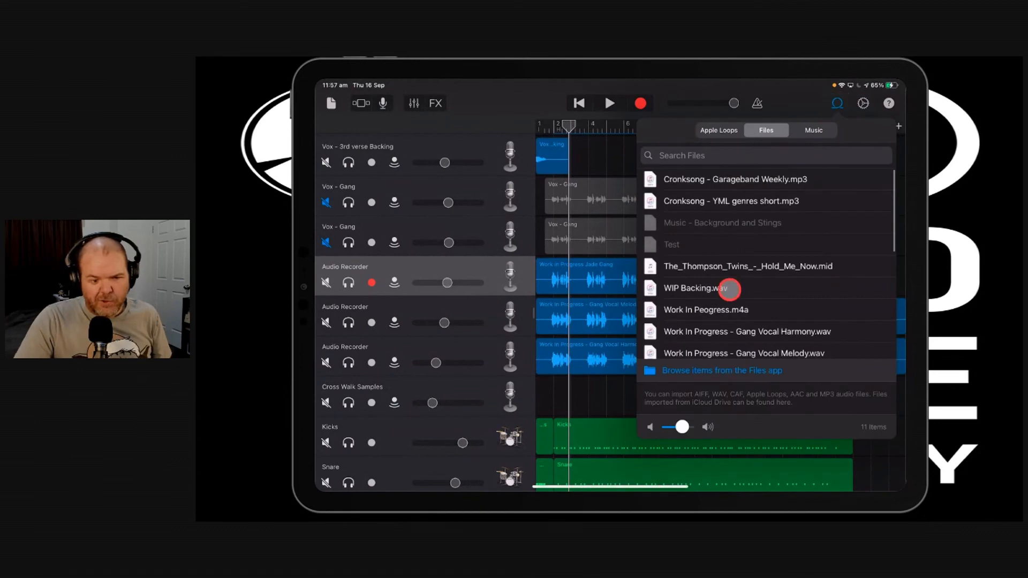
left_click(722, 371)
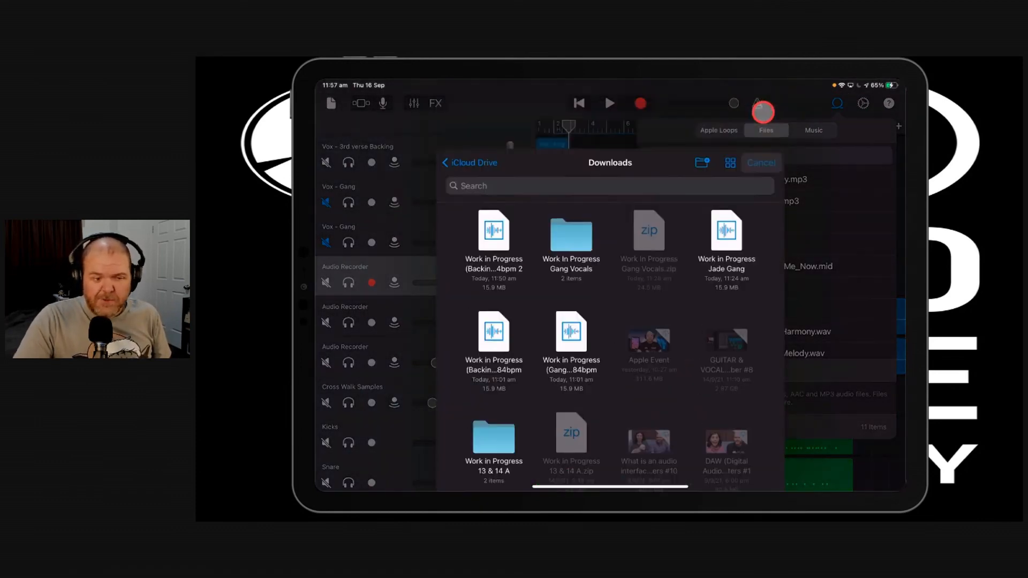
left_click(760, 163)
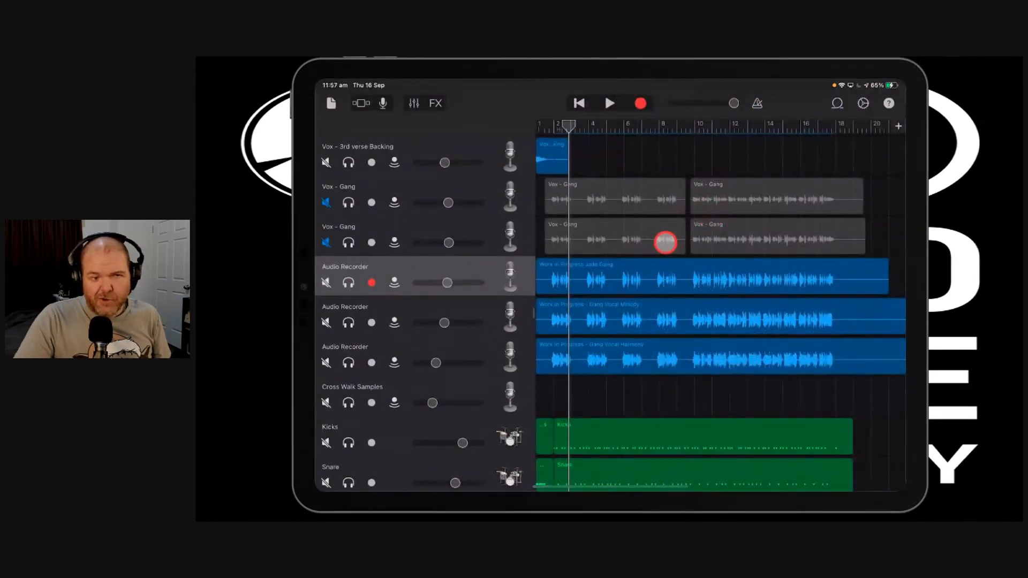